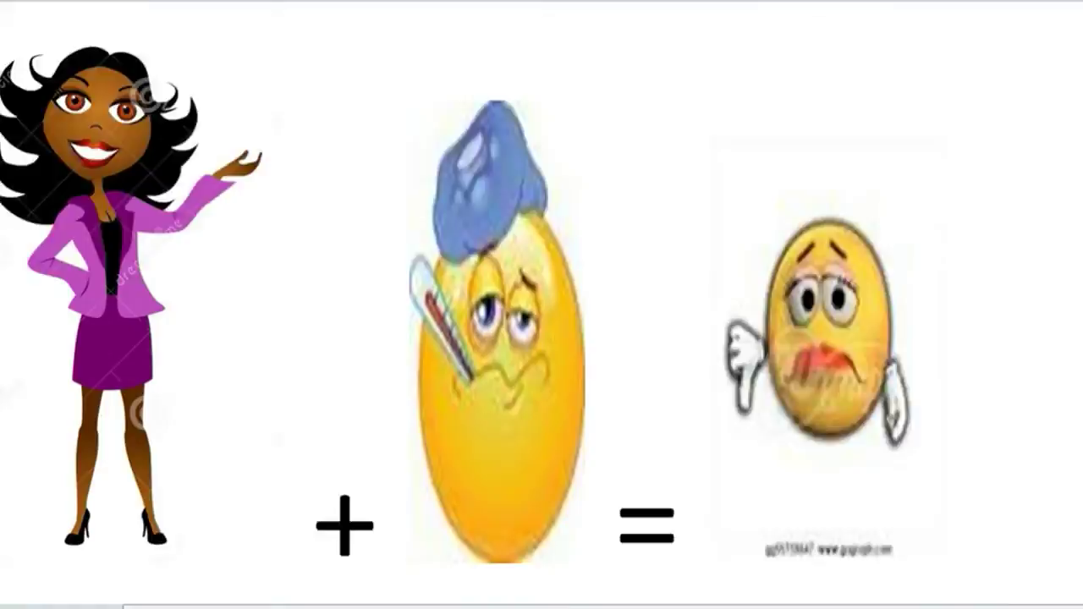
# Step: Add the line 'Thank you Nona' and the title 'Lookups in SSRS' below the illustrations
pyautogui.scroll(-3)
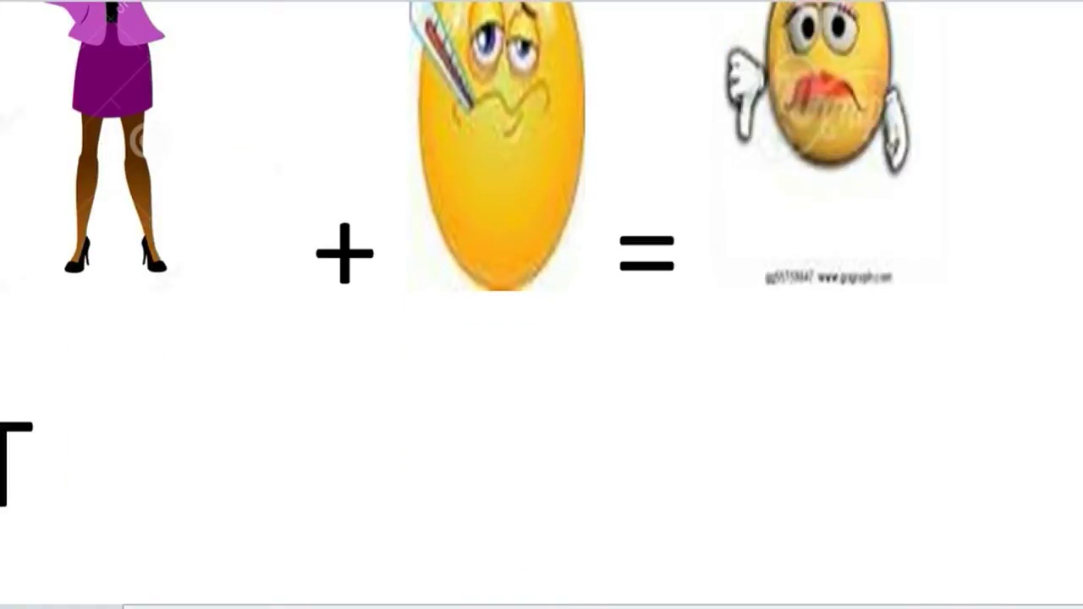
pyautogui.write('Thank you Nona')
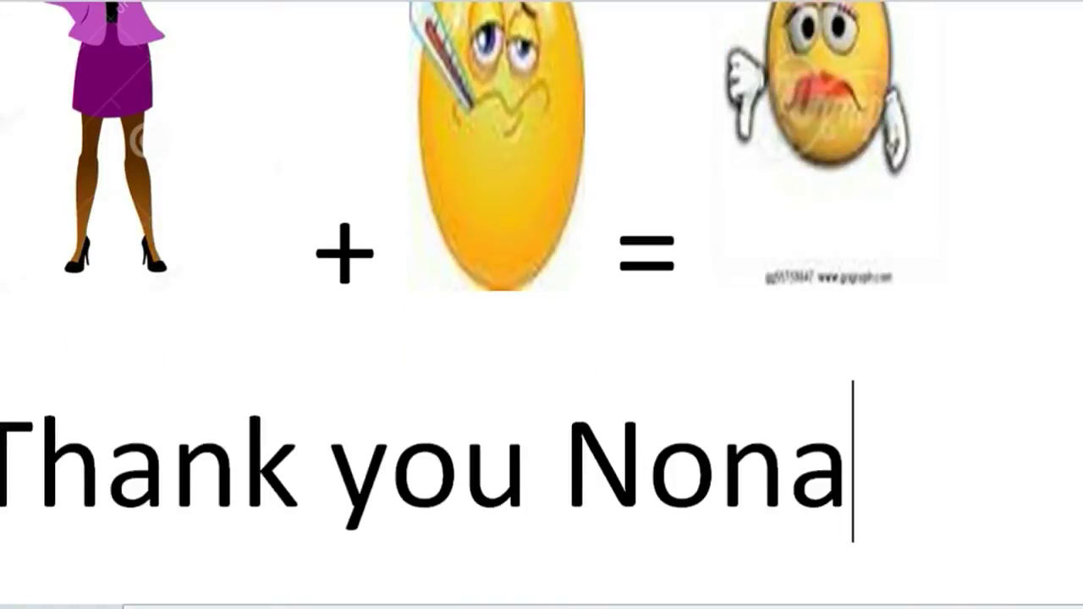
pyautogui.write('B.')
pyautogui.write('Lookups in ')
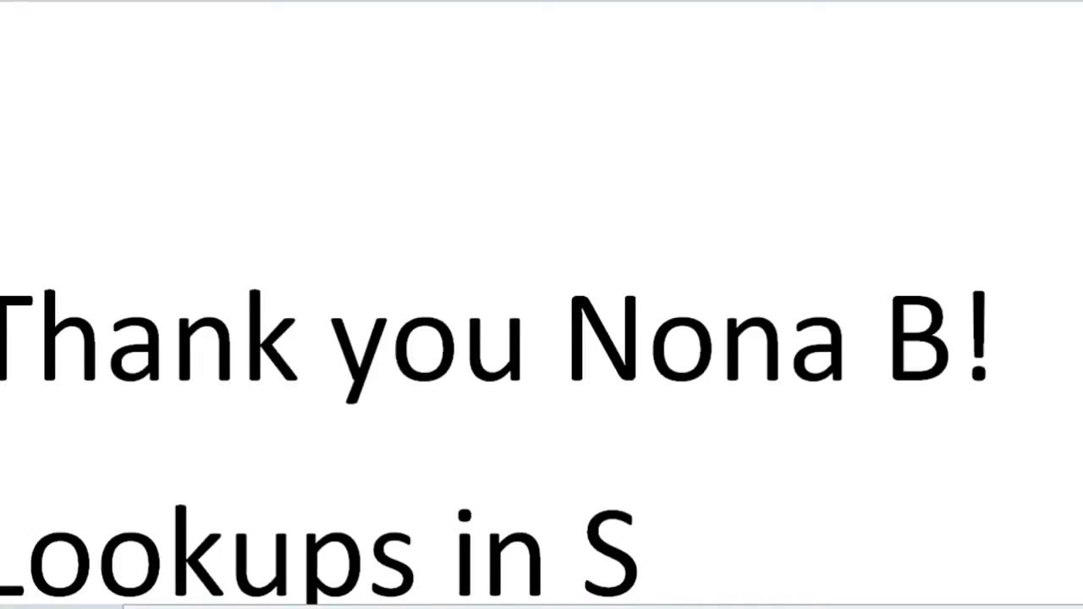
pyautogui.write('SRS')
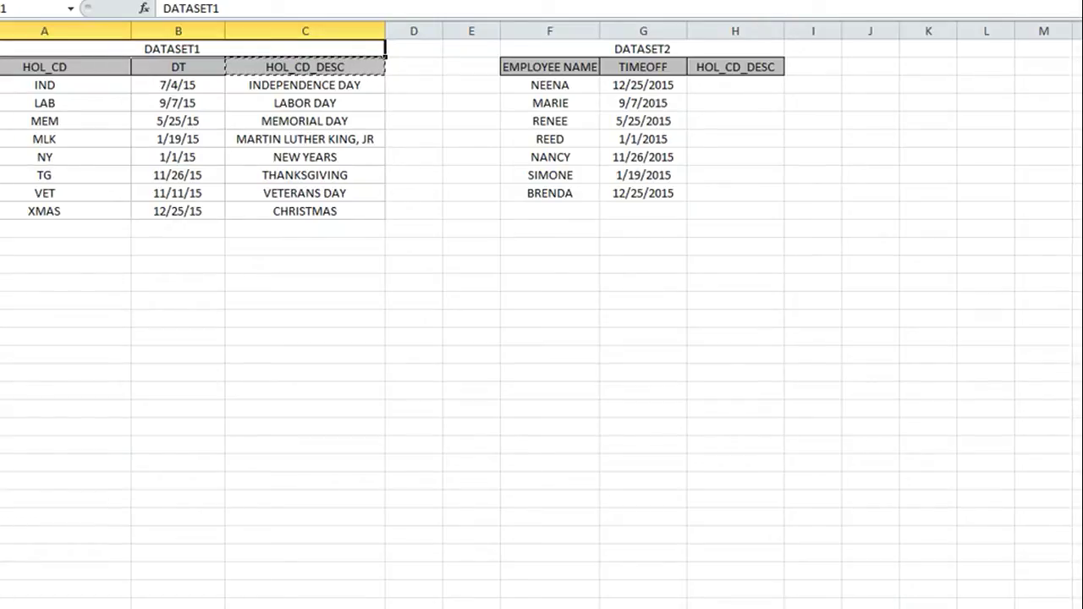
pyautogui.click(304, 66)
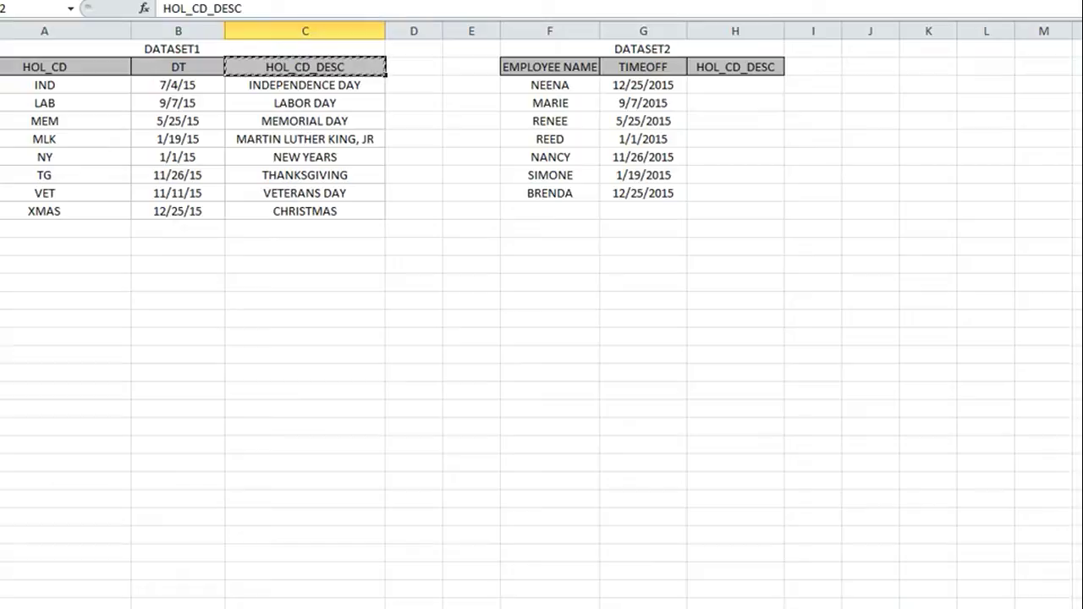
pyautogui.click(304, 85)
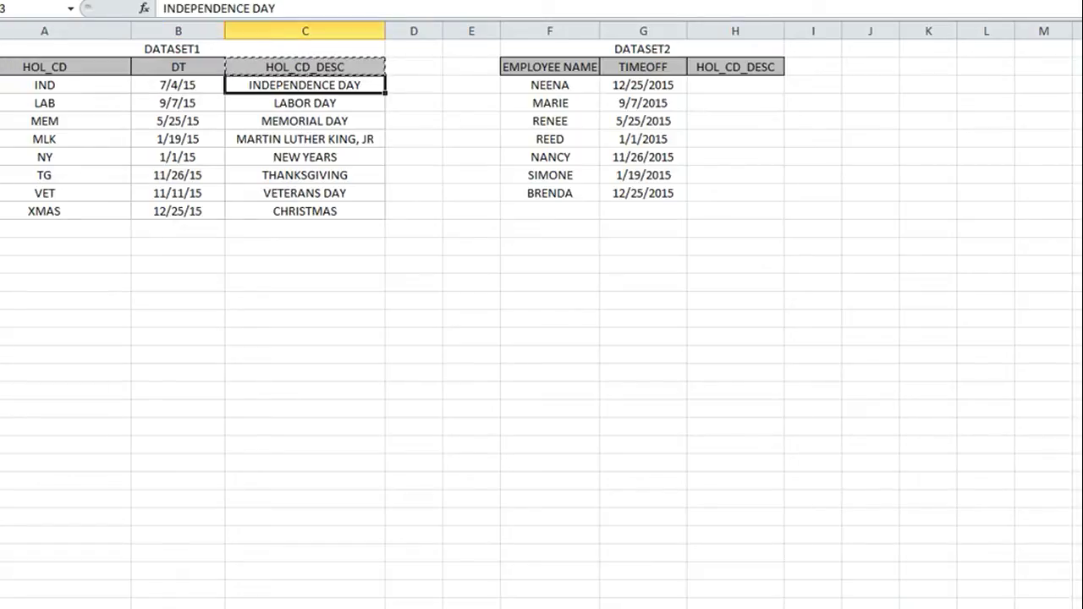
pyautogui.click(177, 103)
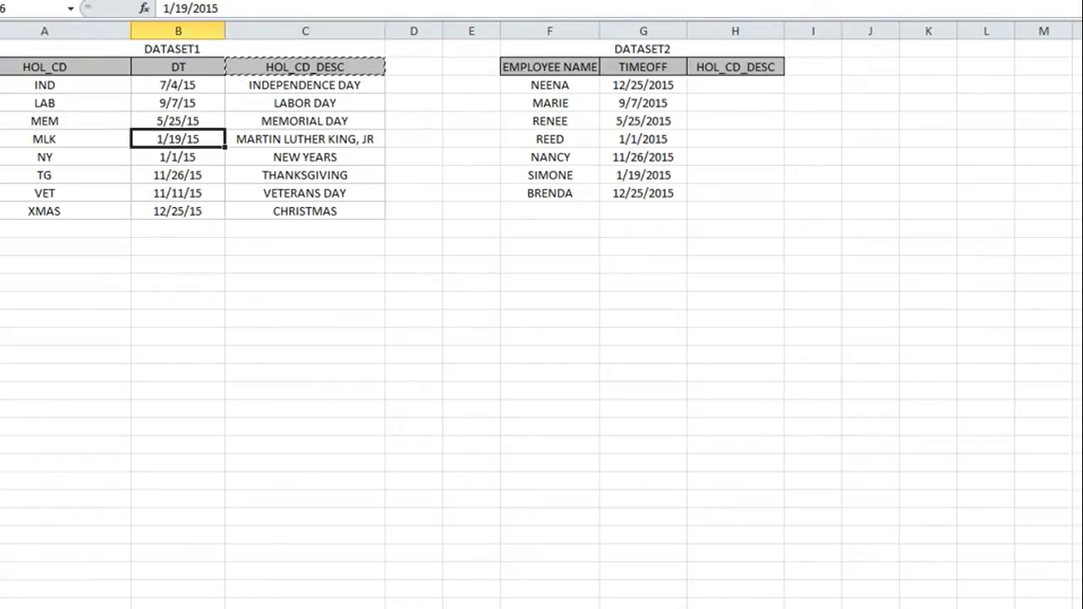
pyautogui.click(304, 139)
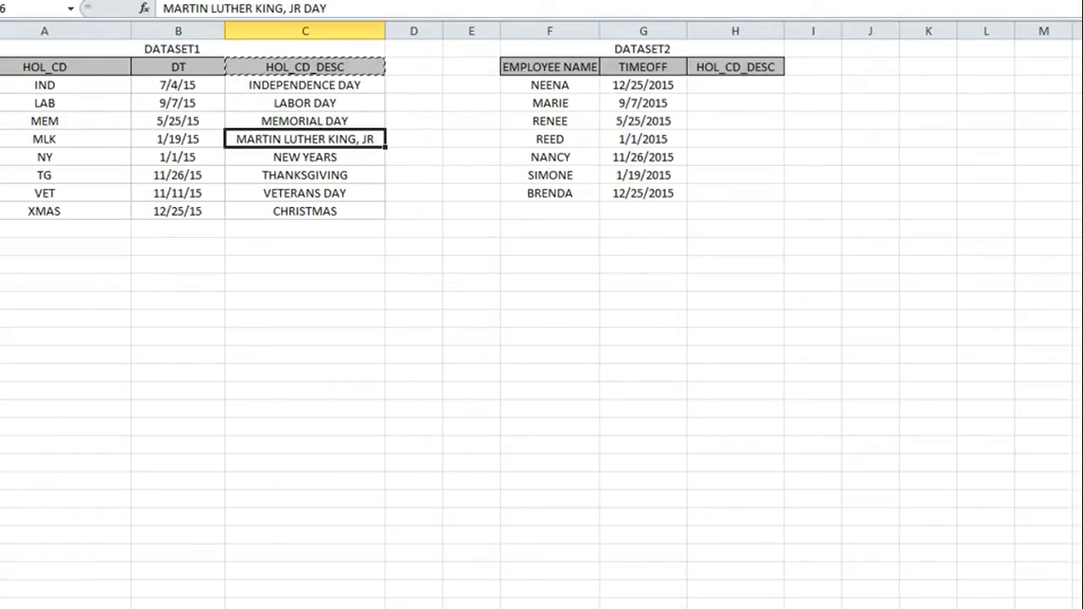
pyautogui.click(304, 156)
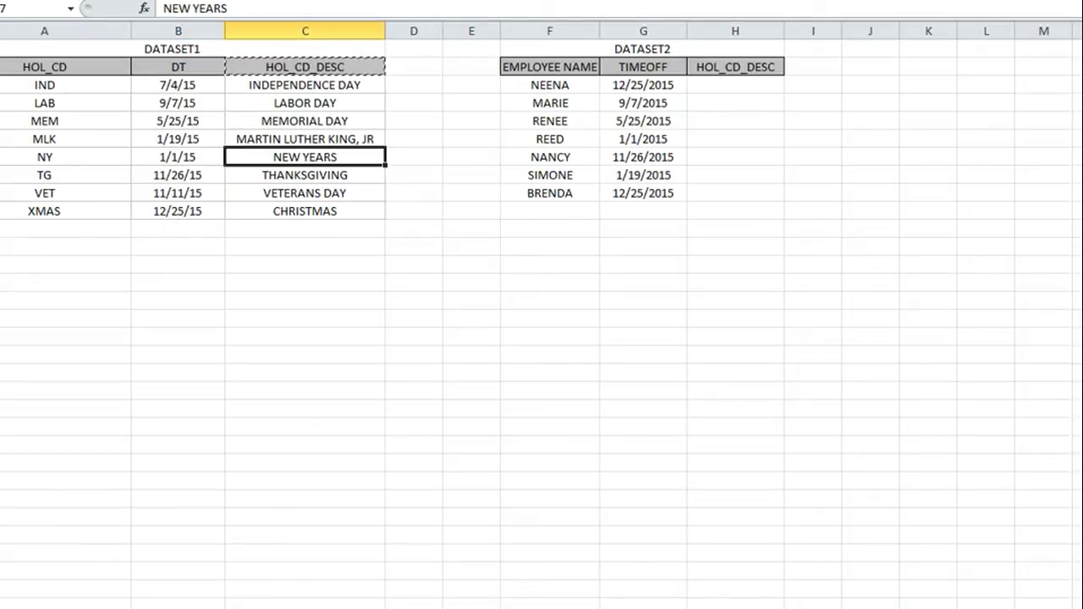
pyautogui.click(178, 193)
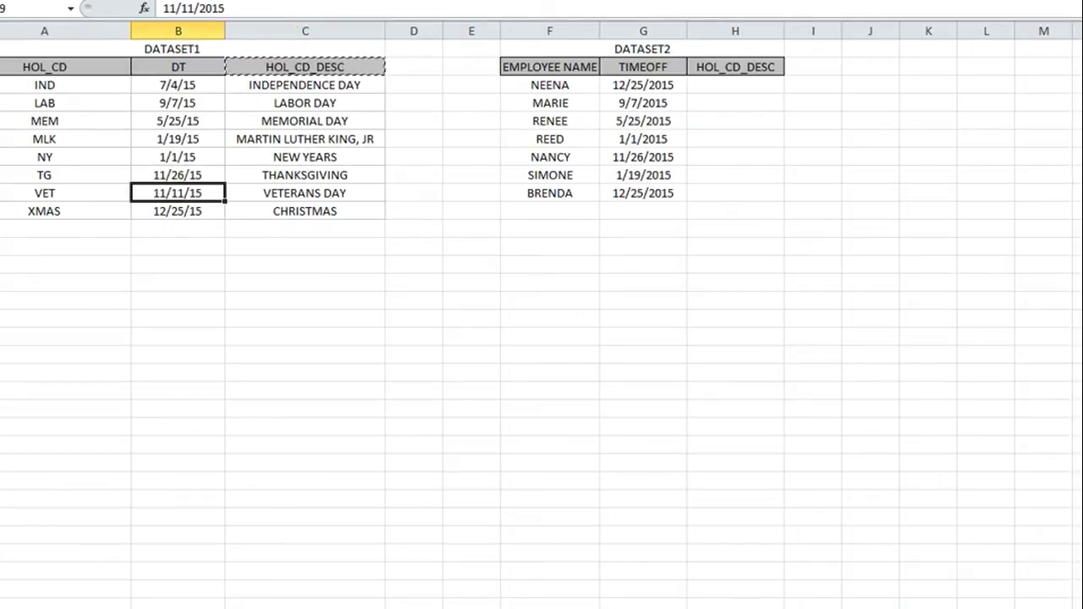
pyautogui.click(305, 210)
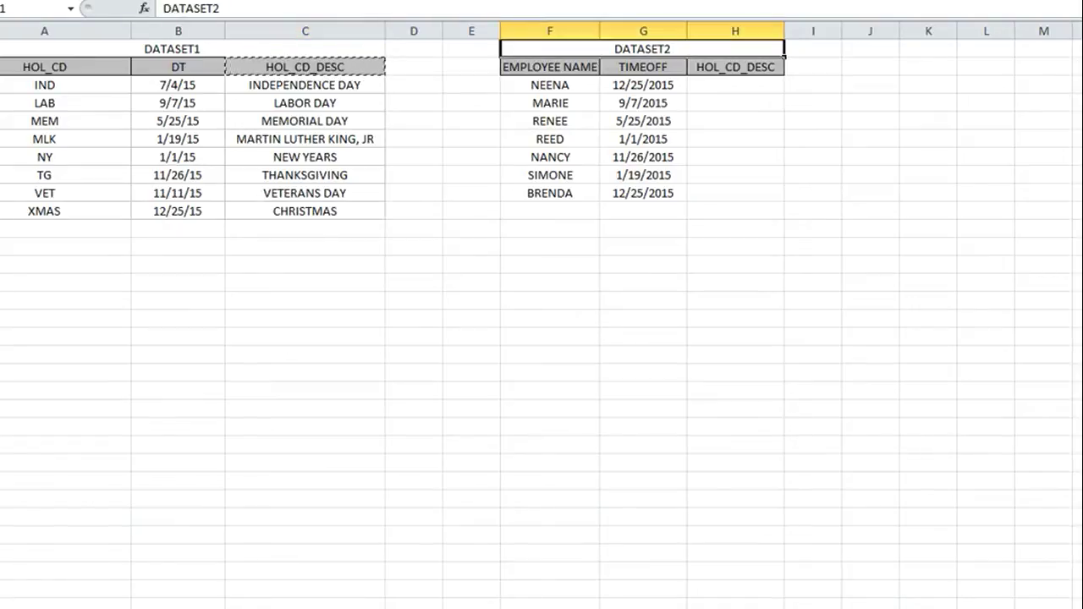
pyautogui.click(548, 103)
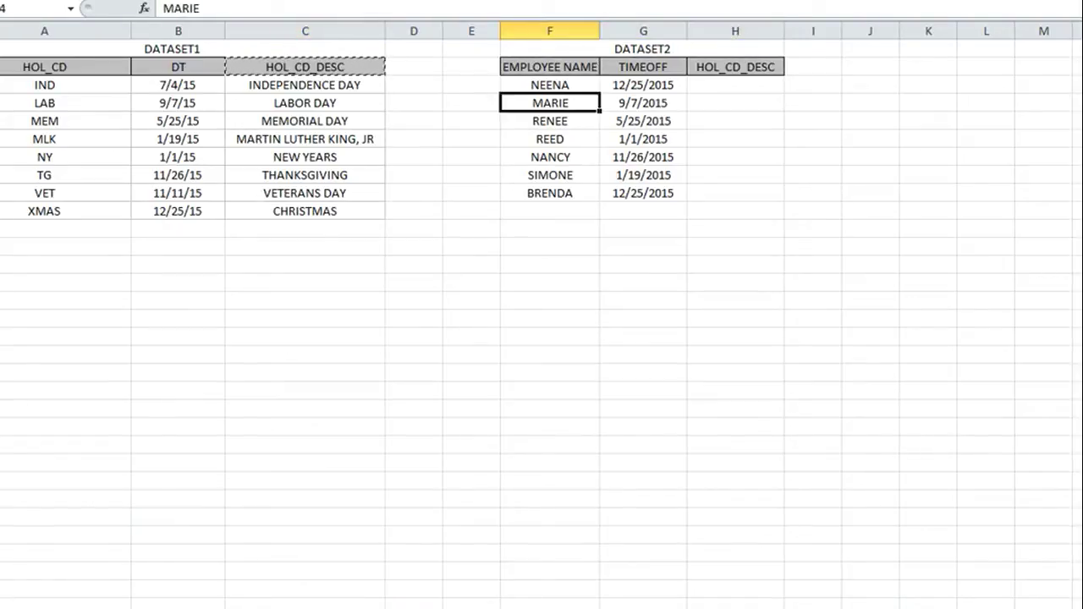
pyautogui.click(550, 174)
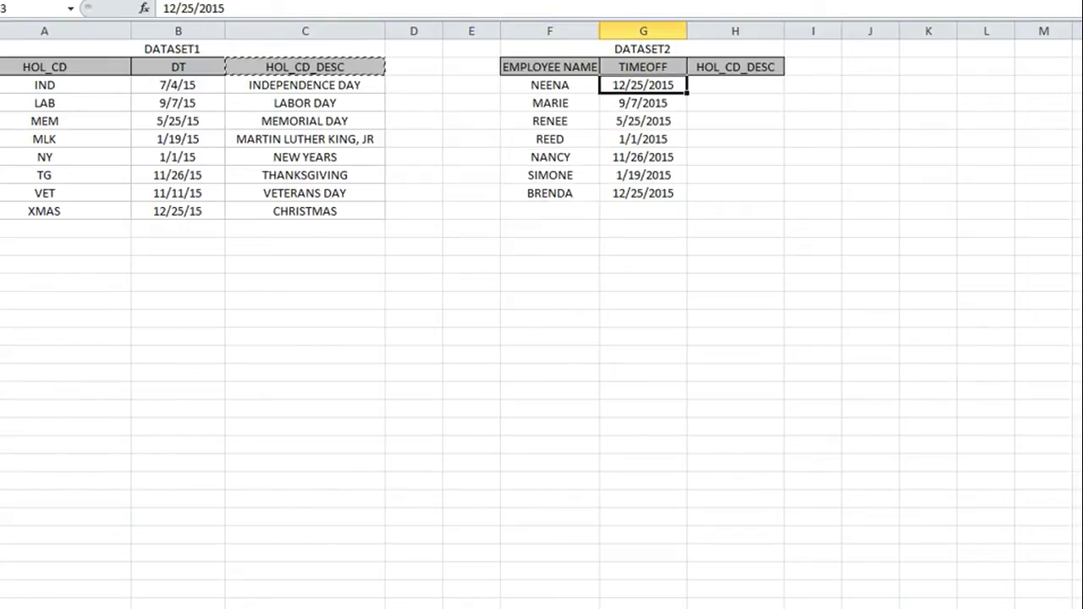
pyautogui.click(643, 103)
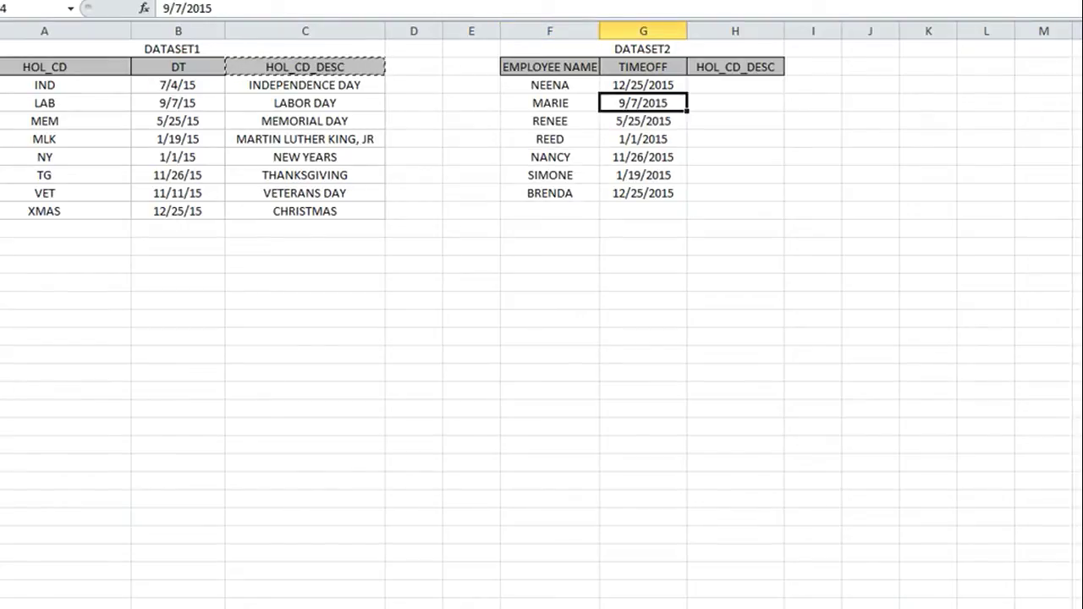
pyautogui.click(643, 139)
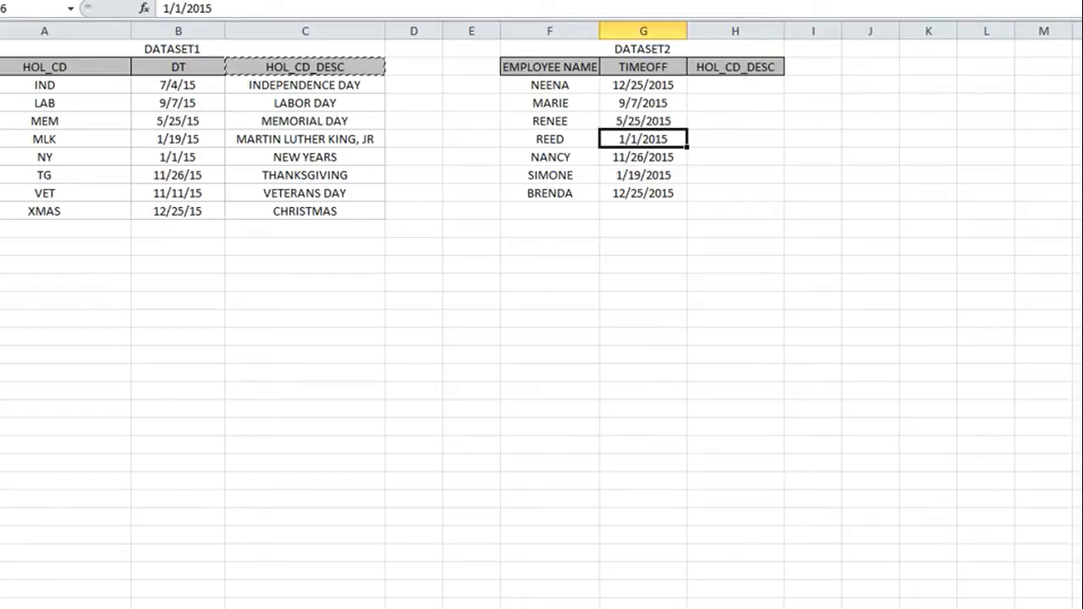
pyautogui.click(643, 193)
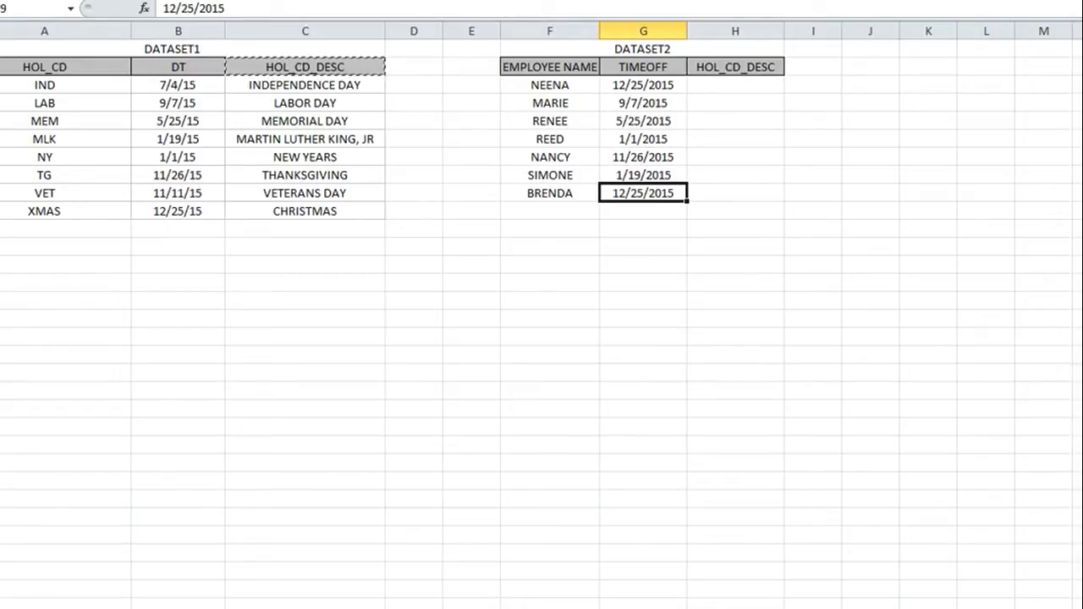
pyautogui.click(643, 85)
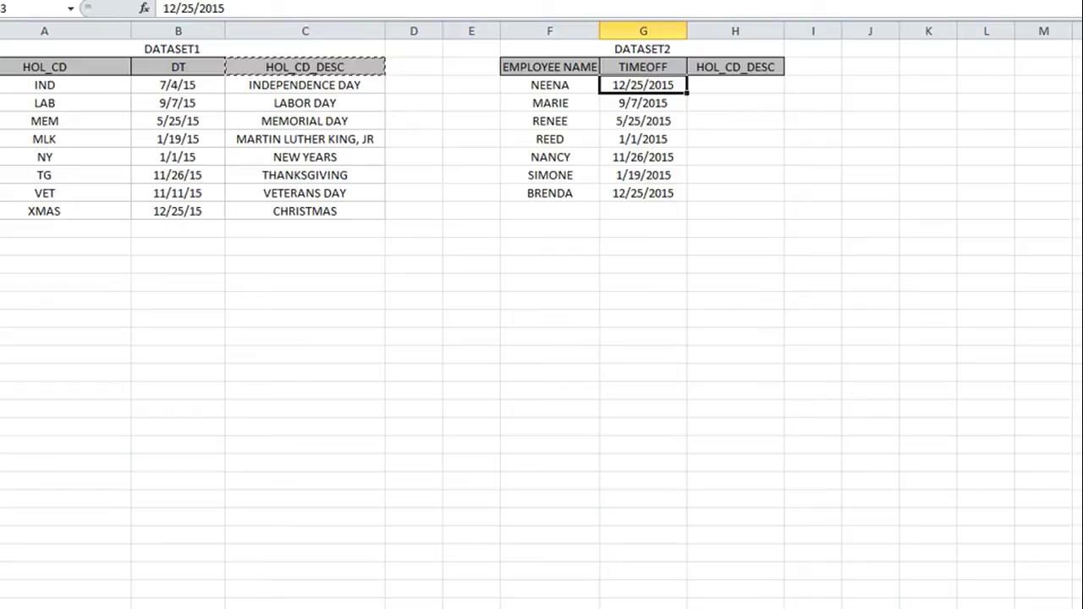
pyautogui.click(643, 103)
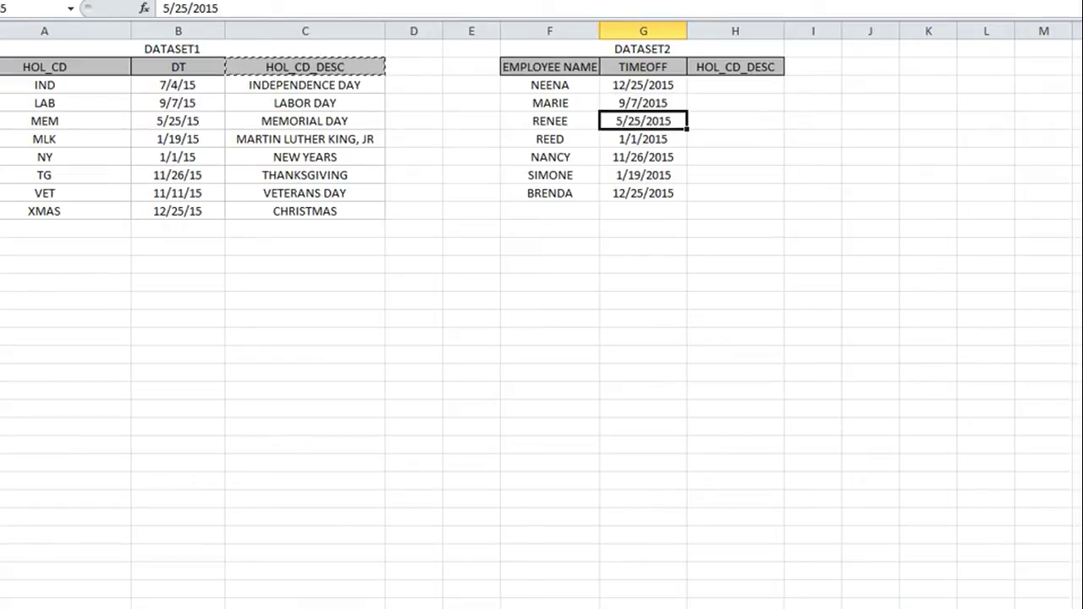
pyautogui.click(734, 85)
pyautogui.write('=VLOOKUP()')
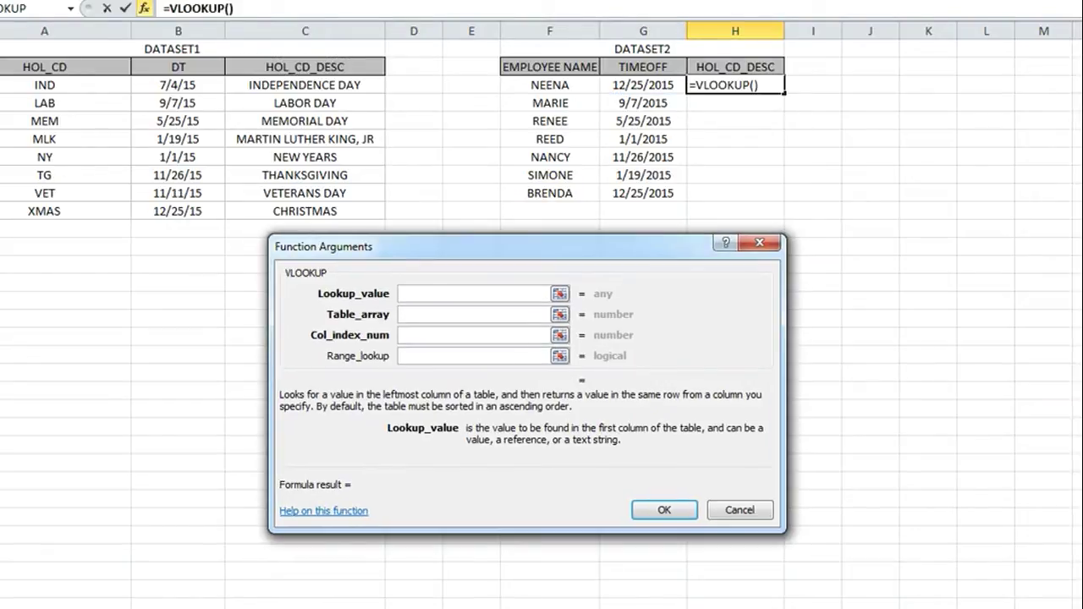
# Step: Set VLOOKUP's lookup value to G3, table $B$3:$C$10 and column index 2
pyautogui.click(643, 84)
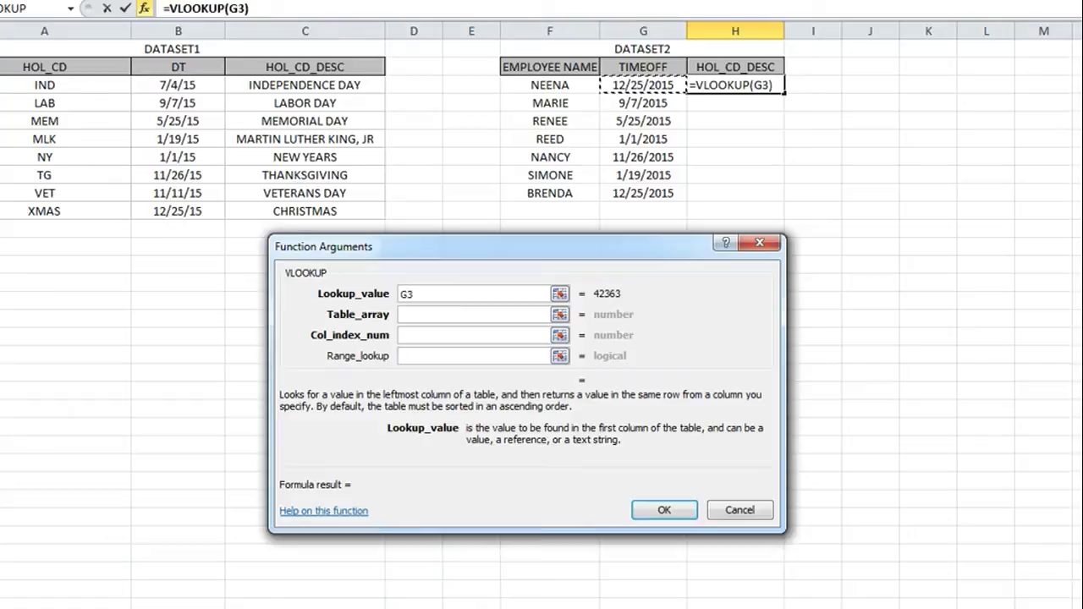
pyautogui.click(471, 313)
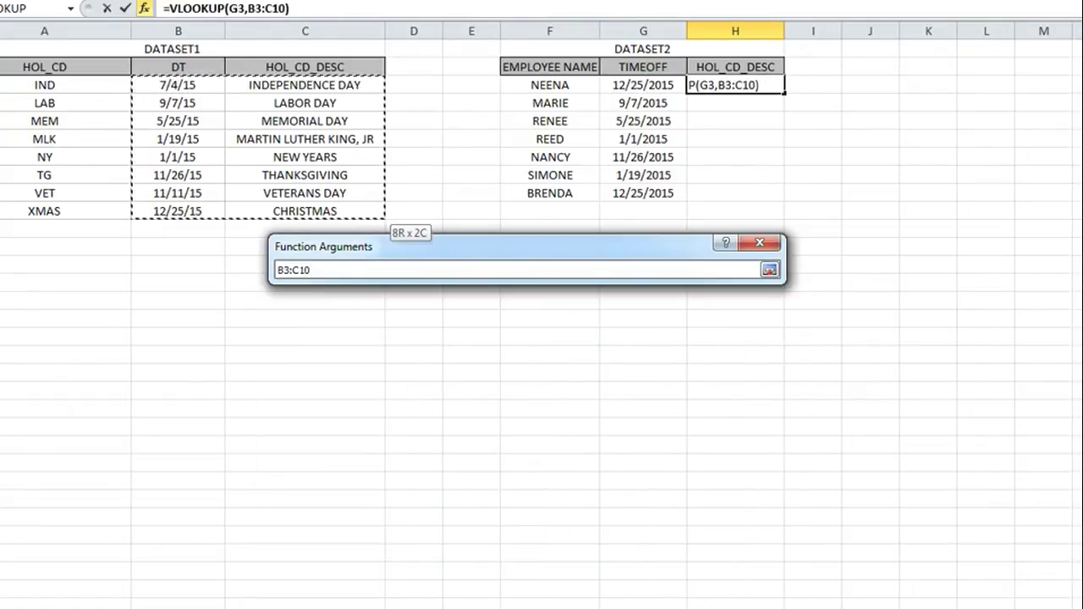
pyautogui.click(768, 269)
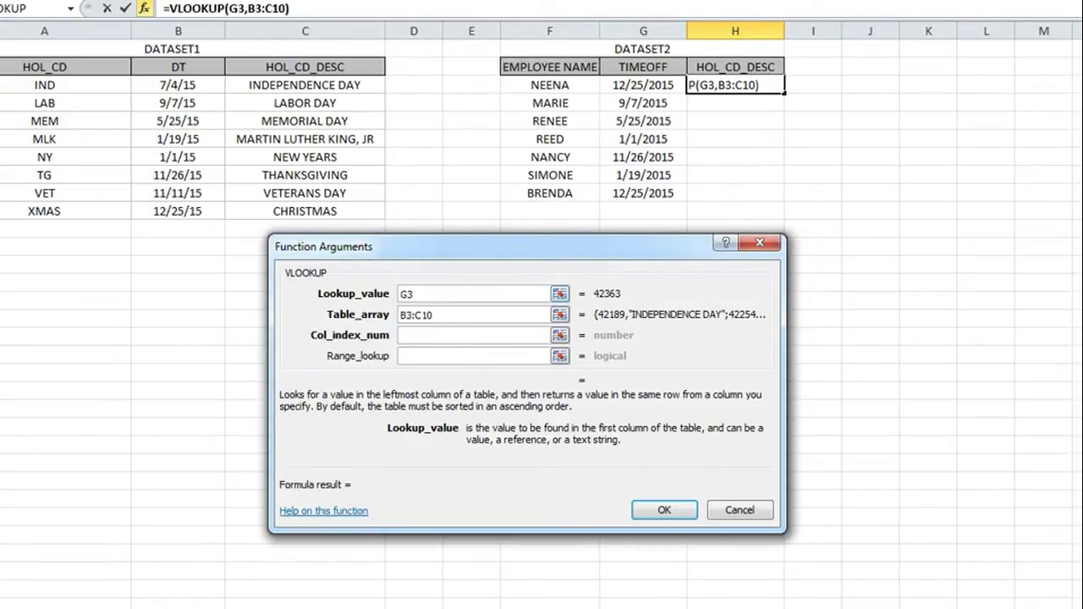
pyautogui.write('$')
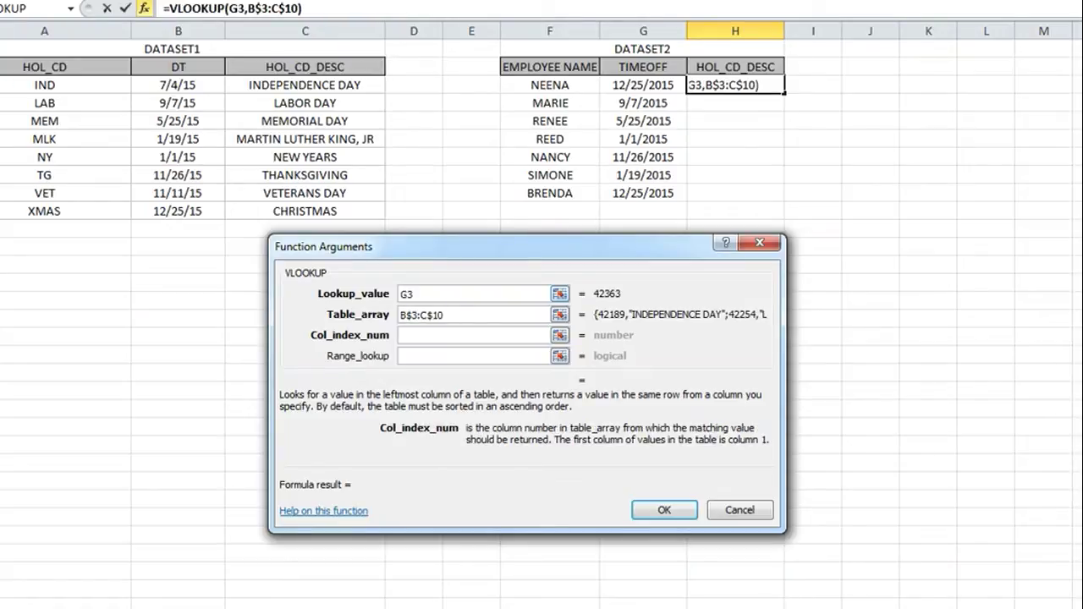
pyautogui.write('2')
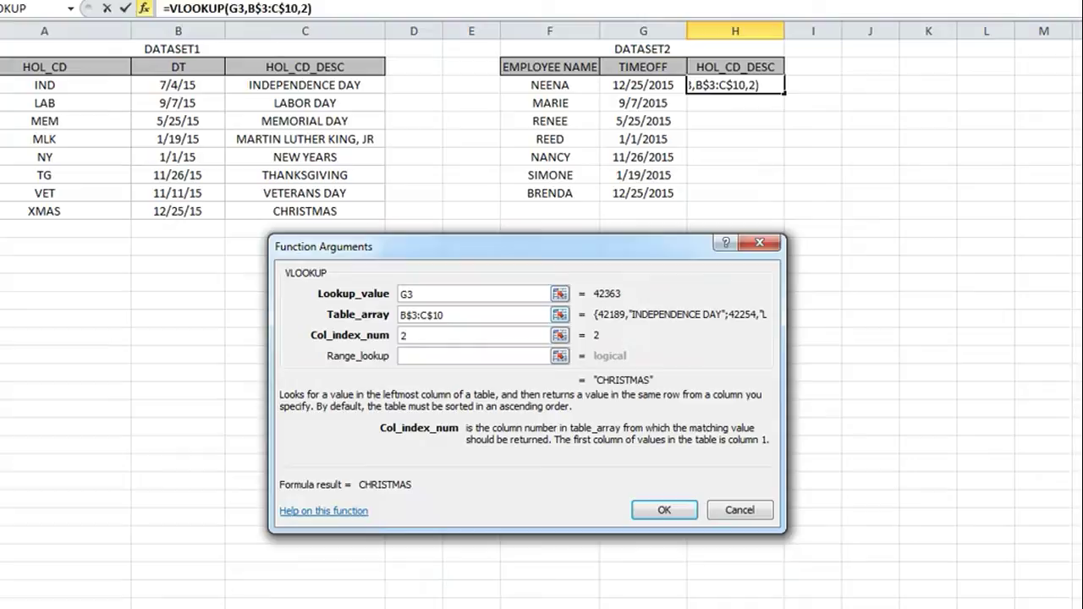
# Step: Set range lookup to FALSE and confirm the formula, returning CHRISTMAS in H3
pyautogui.click(474, 335)
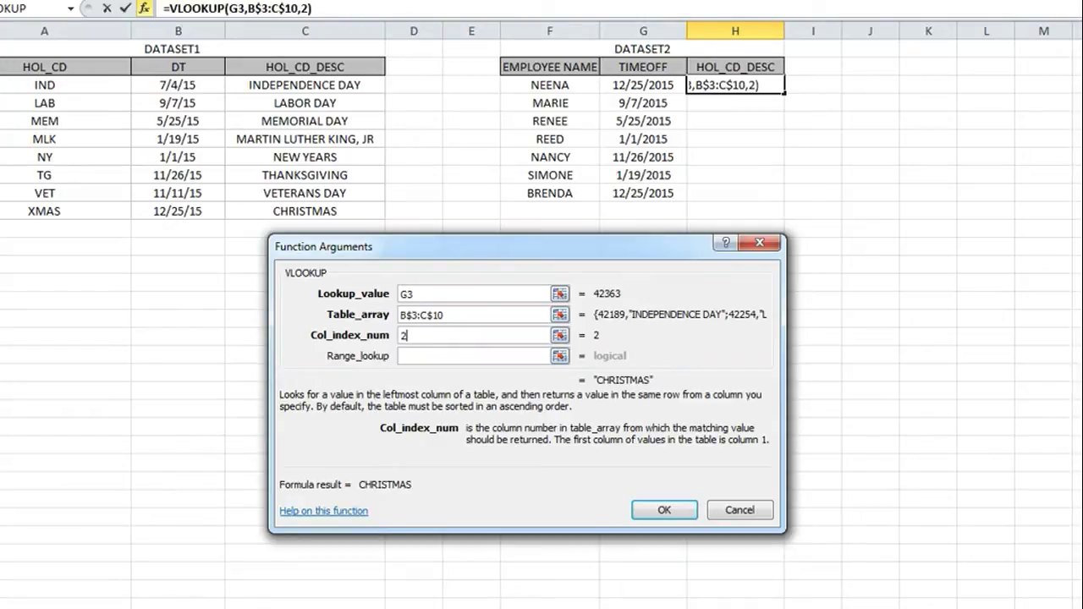
pyautogui.write('FALSE')
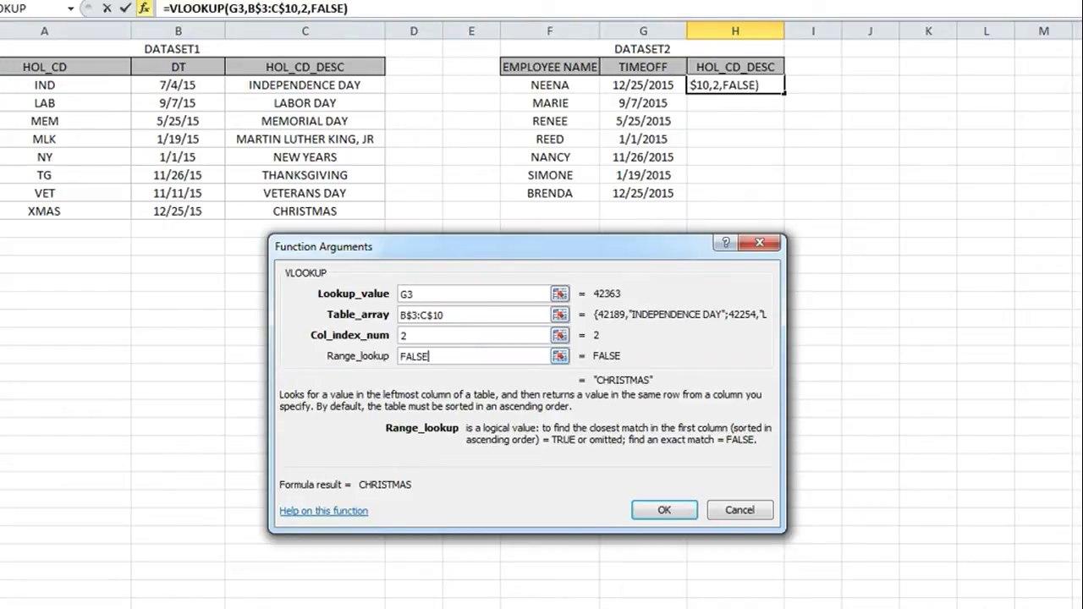
pyautogui.click(663, 509)
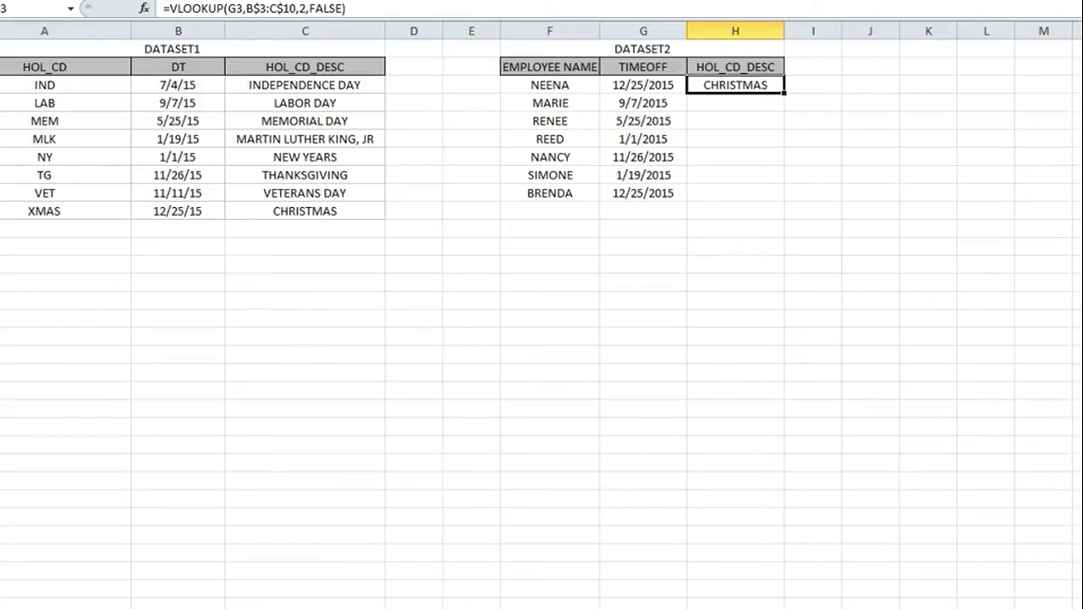
# Step: Fill the VLOOKUP down H3:H9 and compare results such as LABOR DAY against DATASET1
pyautogui.moveTo(735, 85); pyautogui.dragTo(734, 193)
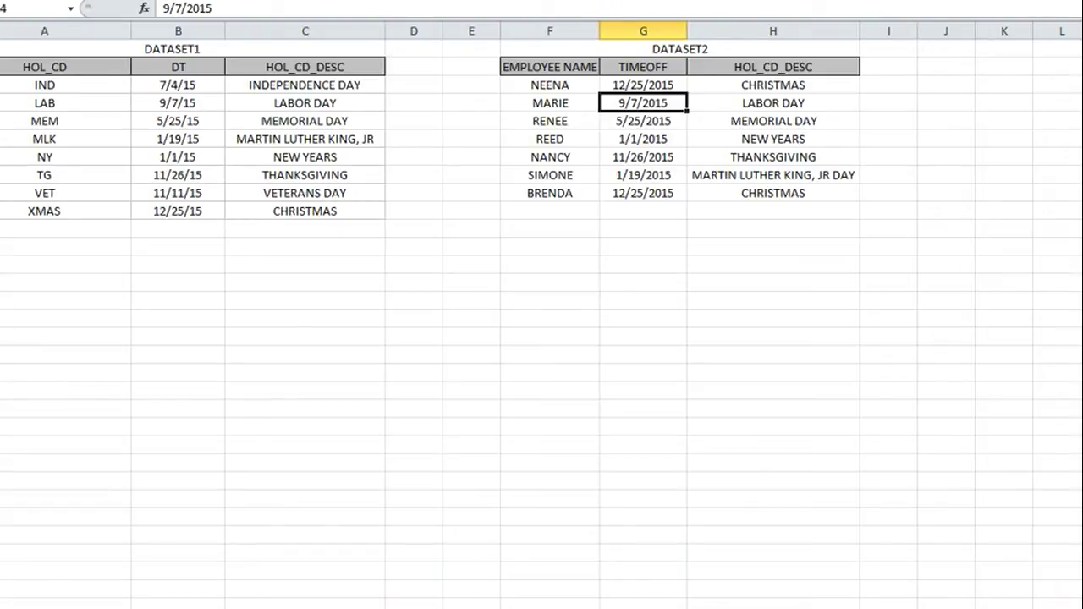
pyautogui.click(304, 104)
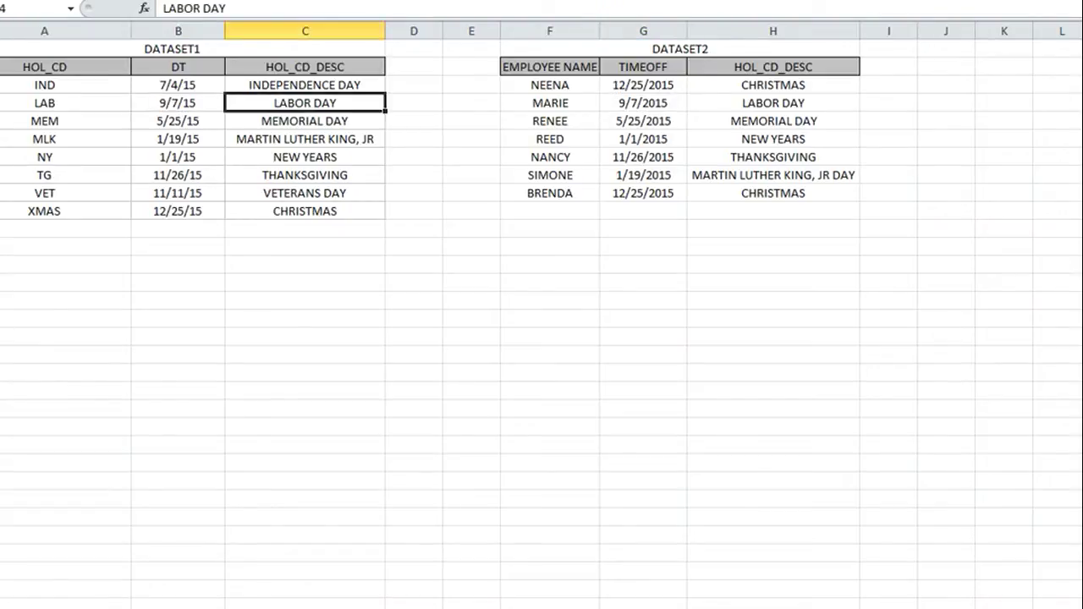
pyautogui.click(644, 120)
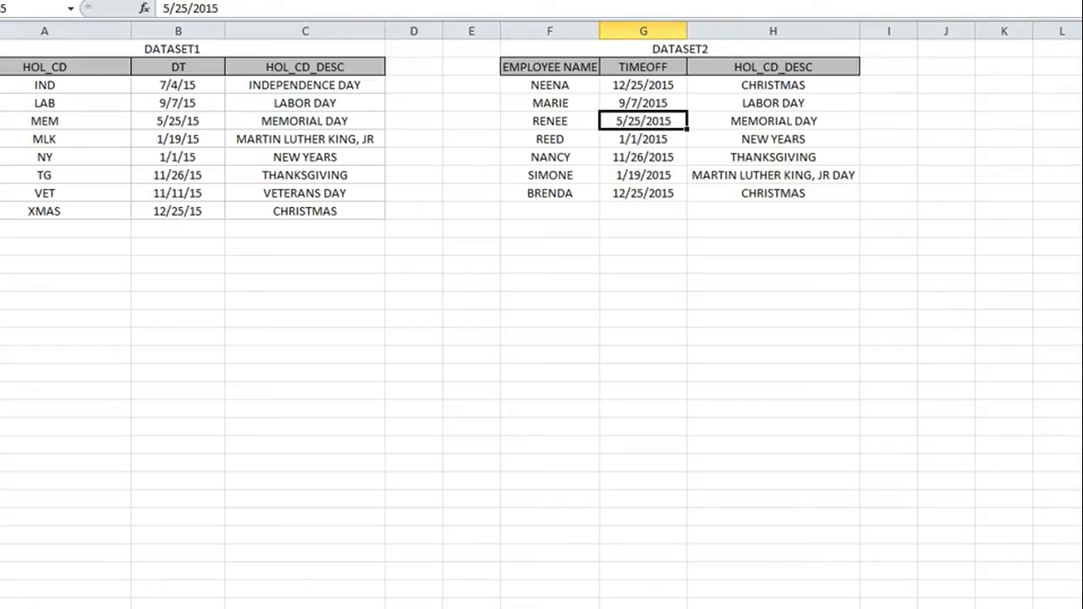
pyautogui.click(305, 120)
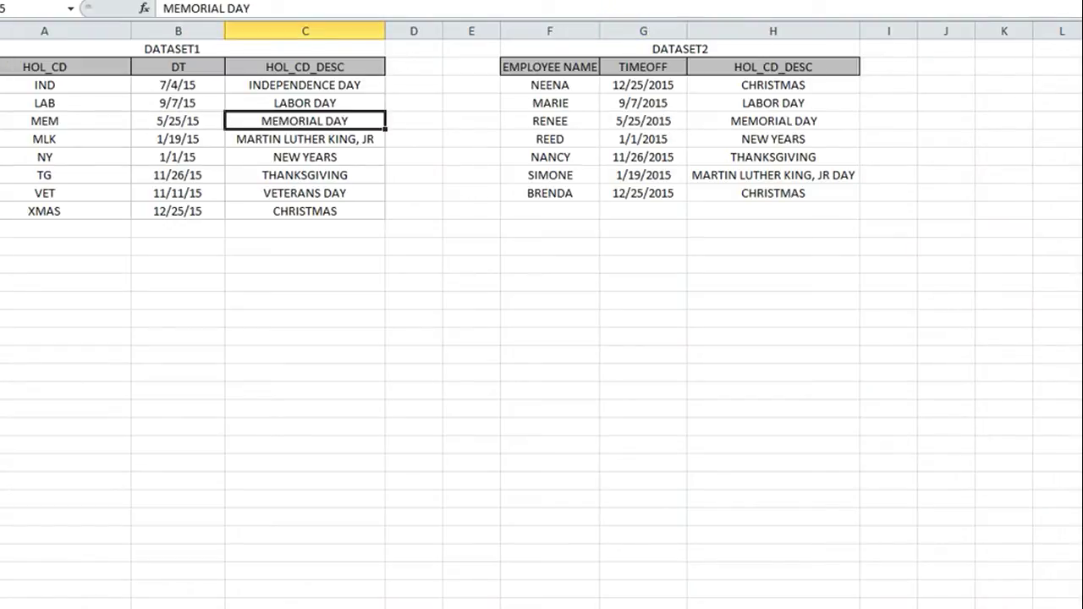
# Step: Switch to the report designer and inspect DataSet1's HOL_CD_DT field in Report Data
pyautogui.click(549, 139)
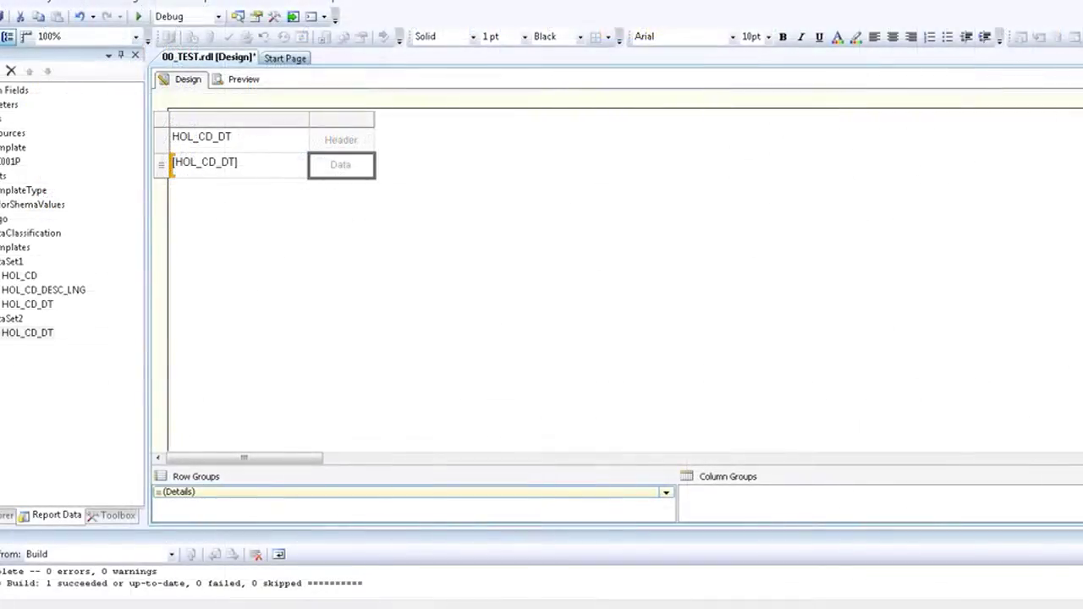
pyautogui.click(12, 261)
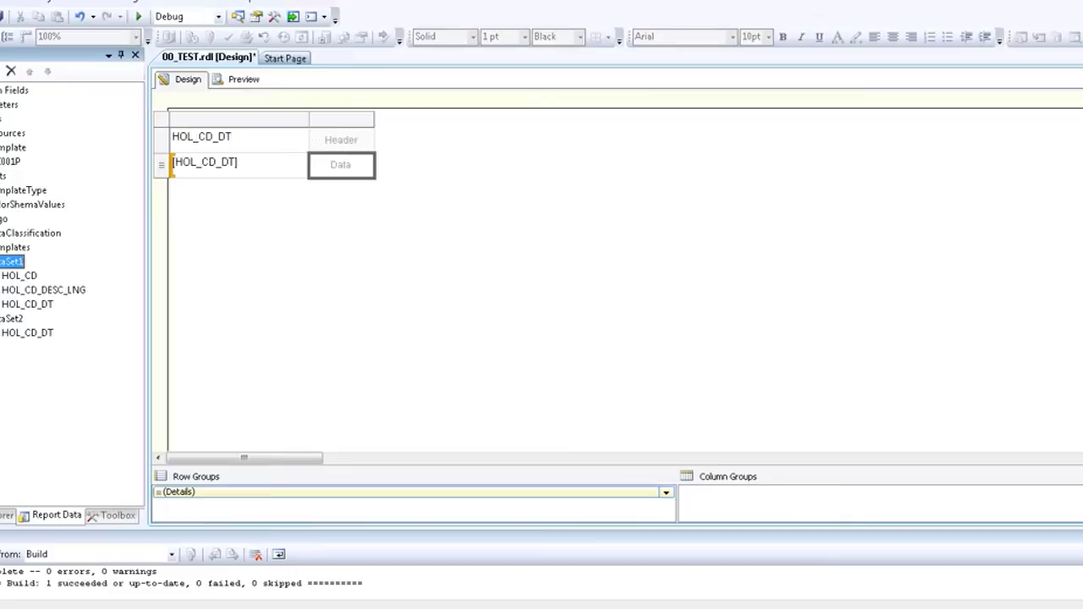
pyautogui.click(27, 305)
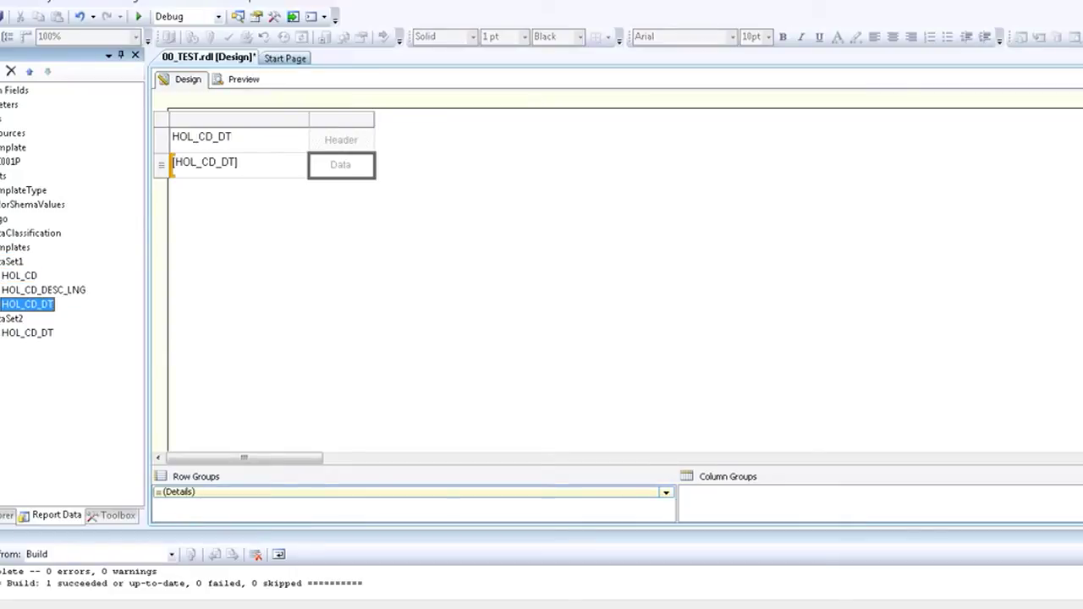
# Step: Check in Tablix Properties that the HOL_CD_DT tablix is bound to DataSet2
pyautogui.click(27, 332)
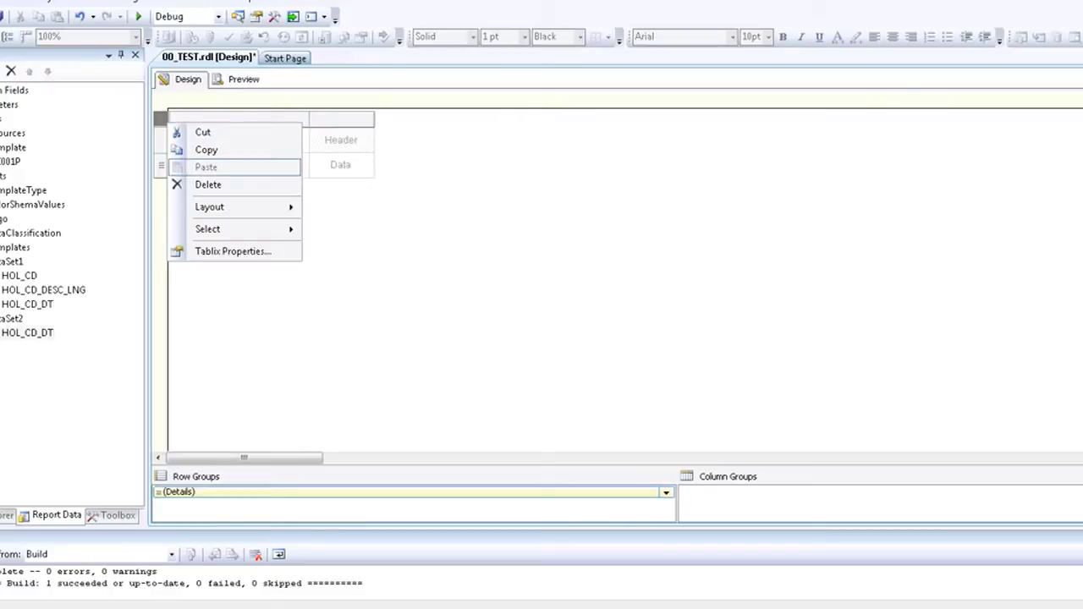
pyautogui.click(233, 250)
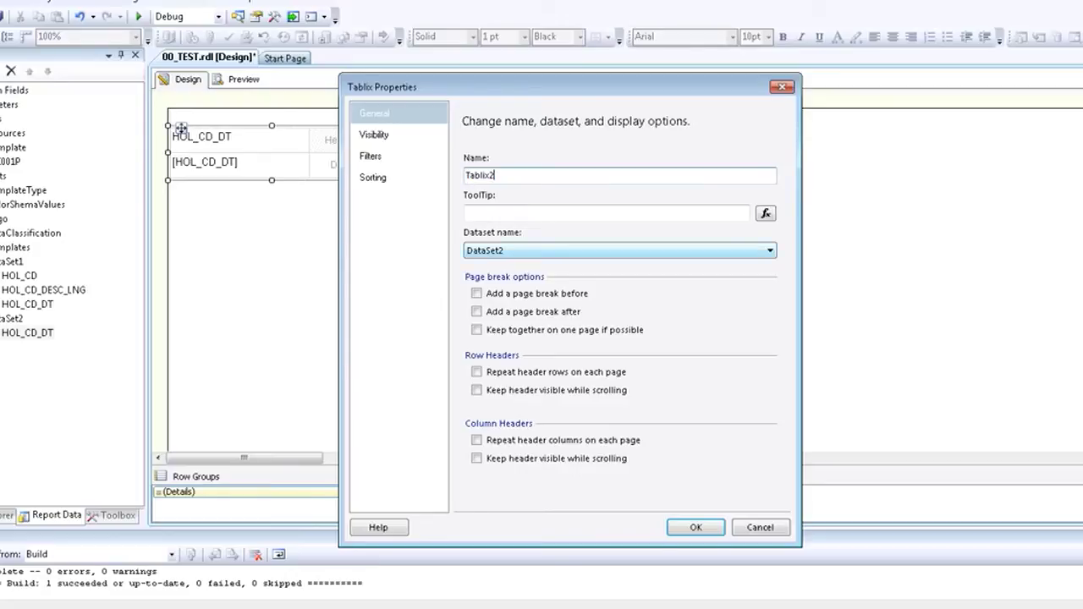
pyautogui.click(694, 528)
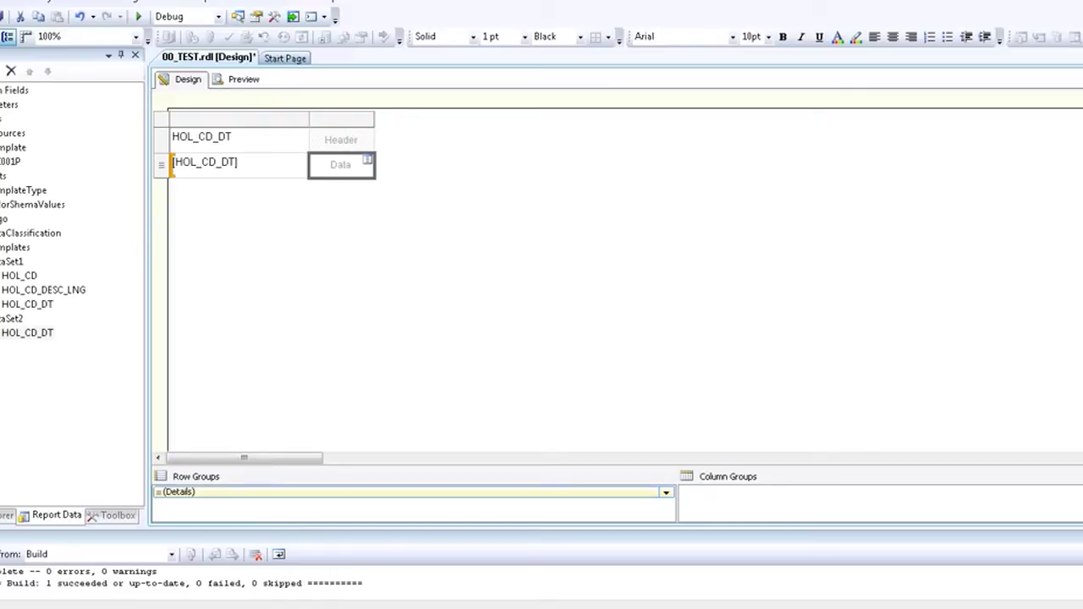
# Step: Start an expression for the Data cell and browse Common Functions > Miscellaneous
pyautogui.rightClick(340, 165)
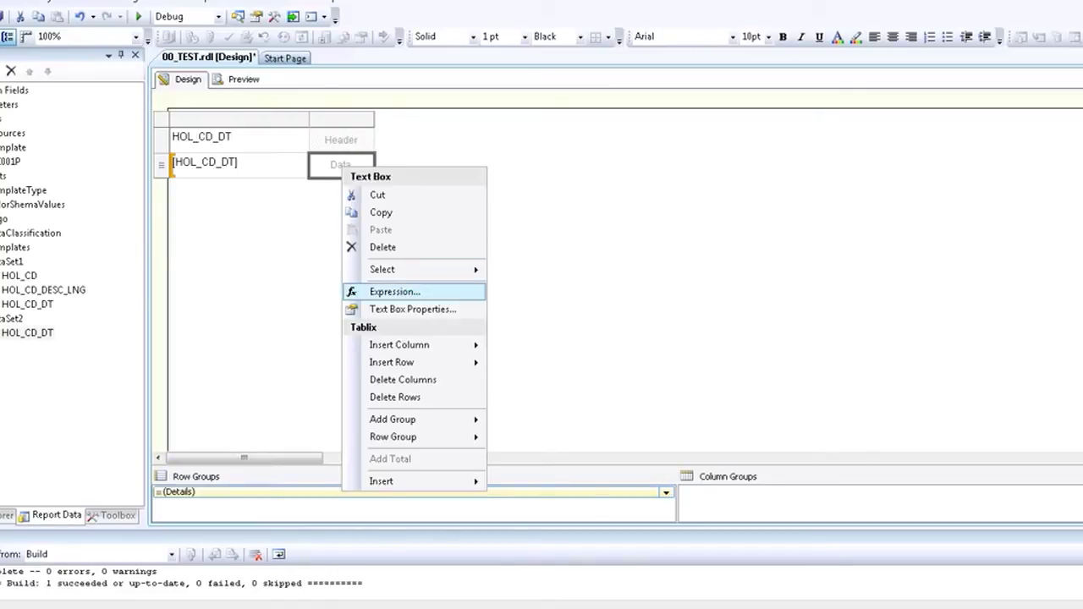
pyautogui.click(394, 291)
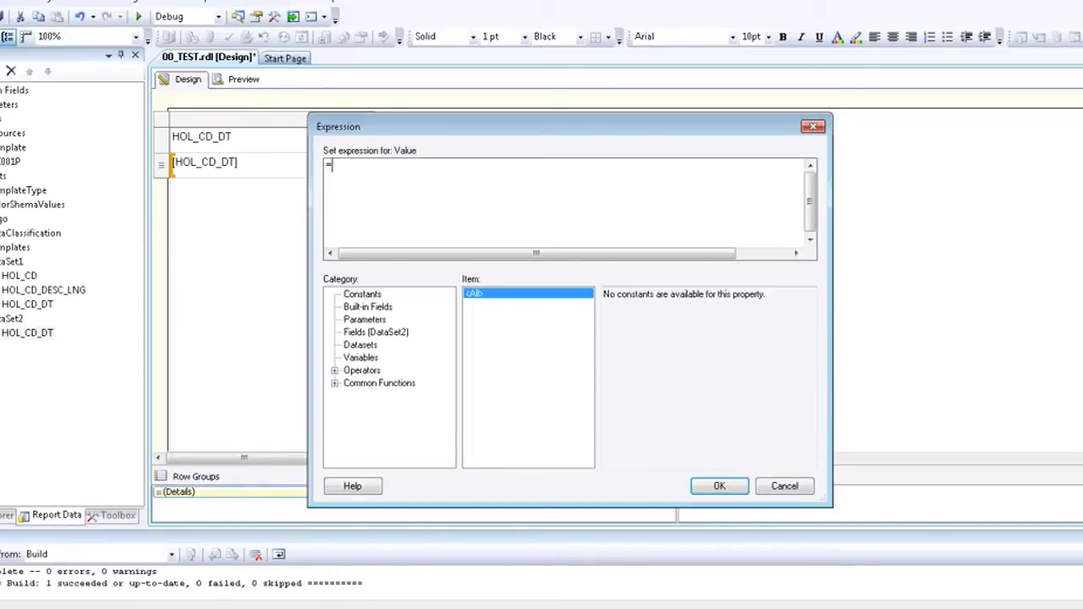
pyautogui.click(335, 383)
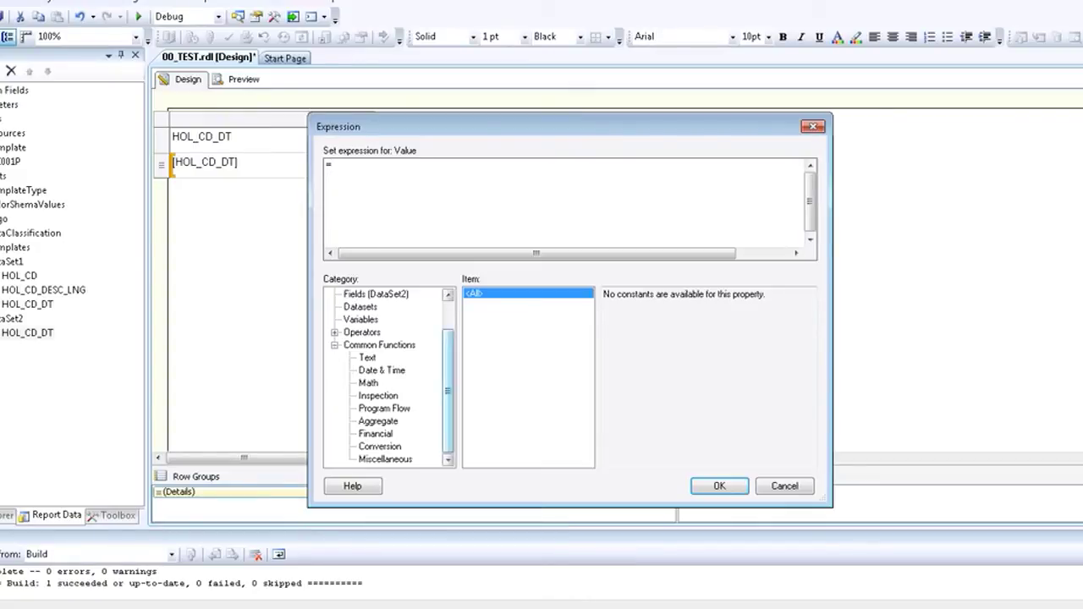
pyautogui.click(386, 459)
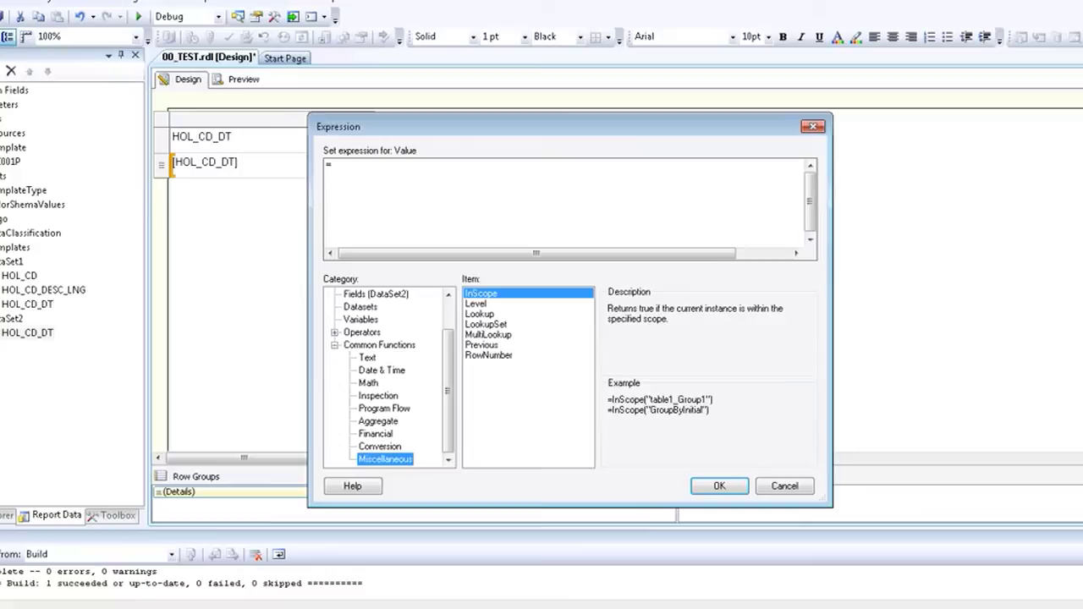
# Step: Insert Lookup with Fields!HOL_CD_DT.Value as its first argument
pyautogui.doubleClick(479, 313)
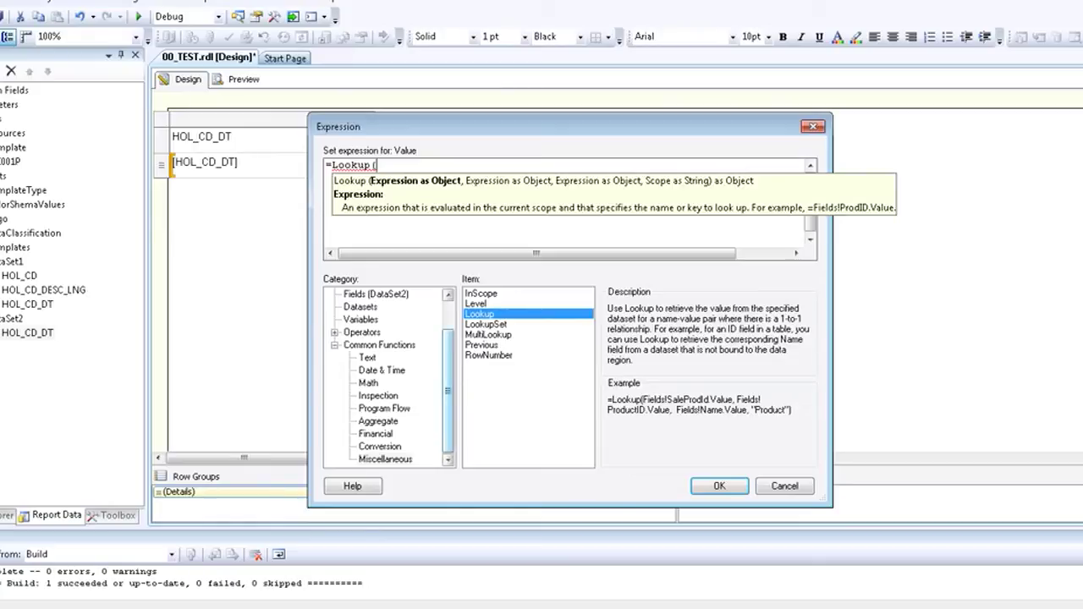
pyautogui.scroll(3)
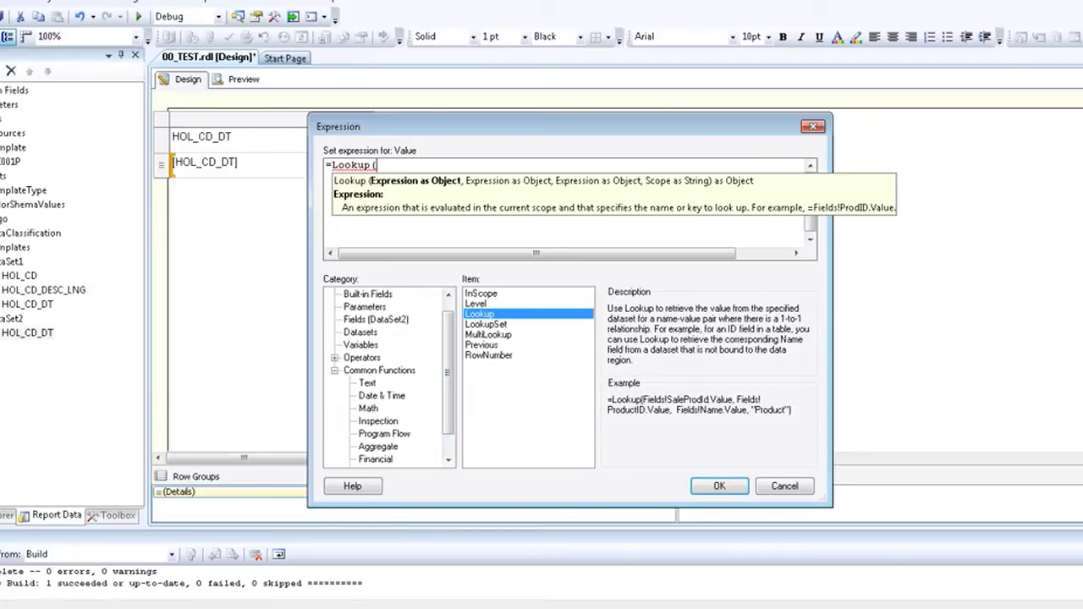
pyautogui.click(375, 318)
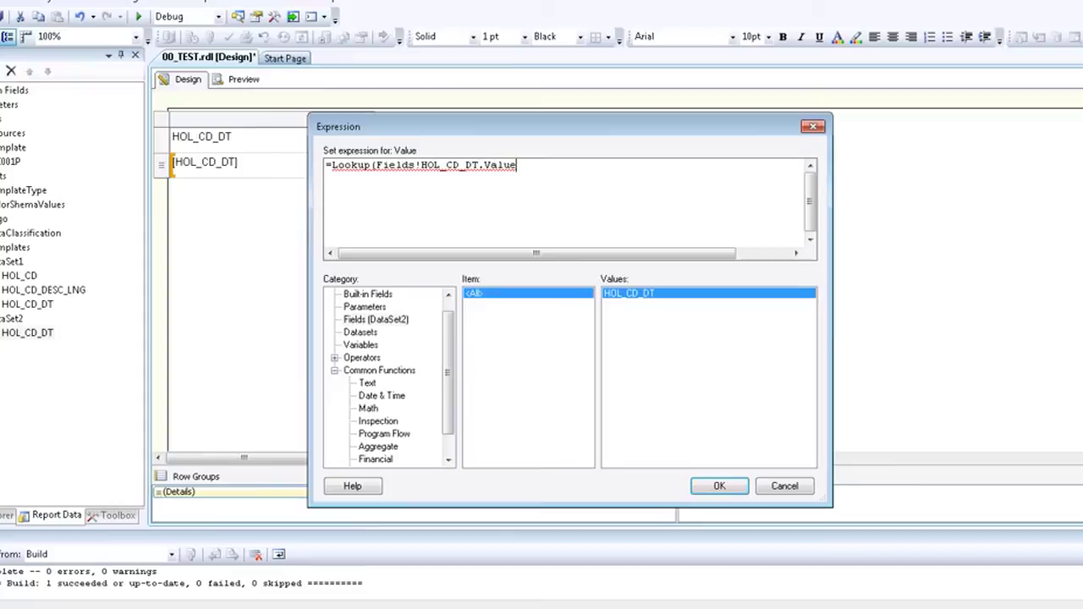
# Step: Add the destination HOL_CD_DT match field and result field Fields!HOL_CD_DESC_LNG.Value
pyautogui.write(', Fields!HOL_CD_DT.Value')
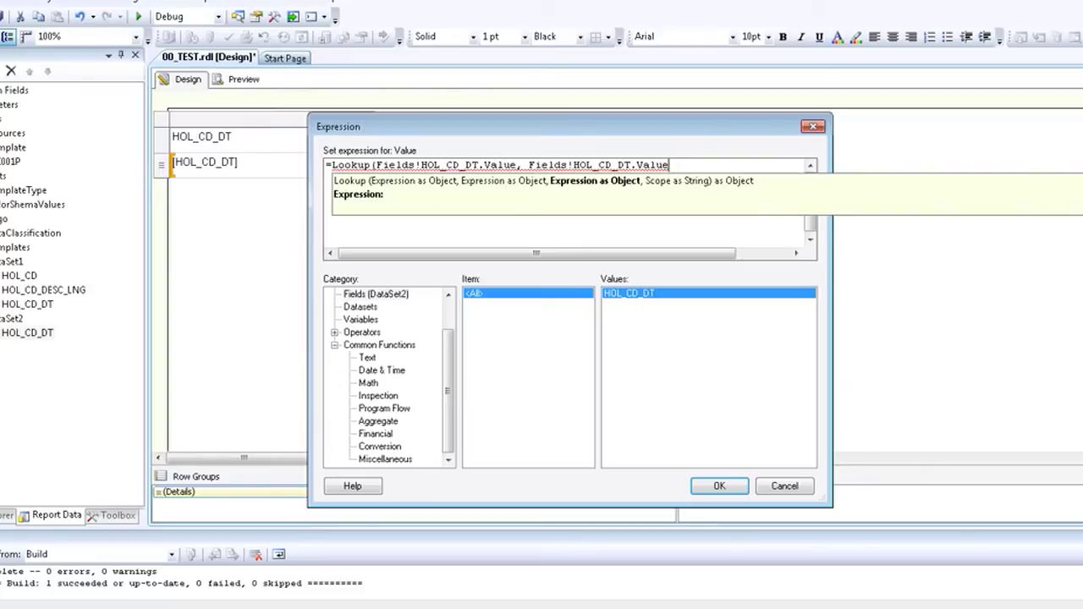
pyautogui.write(',')
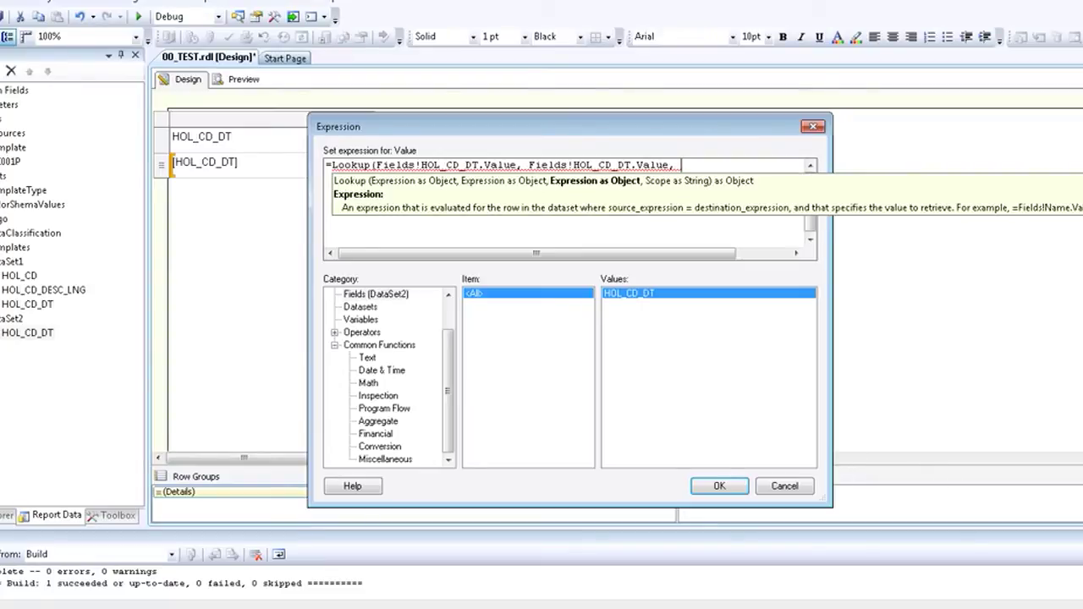
pyautogui.write('Fields')
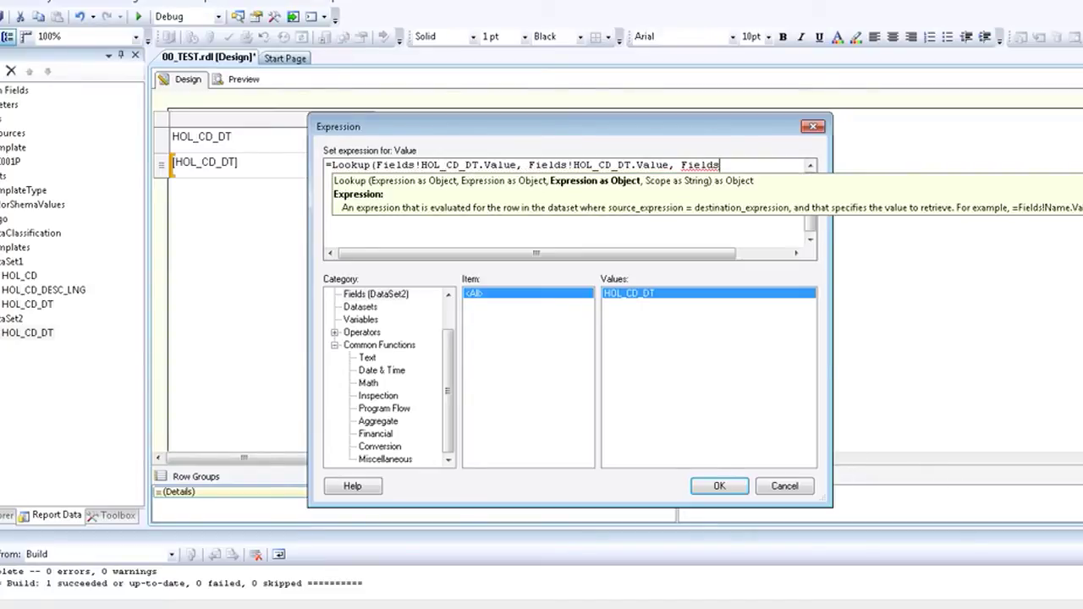
pyautogui.write('!')
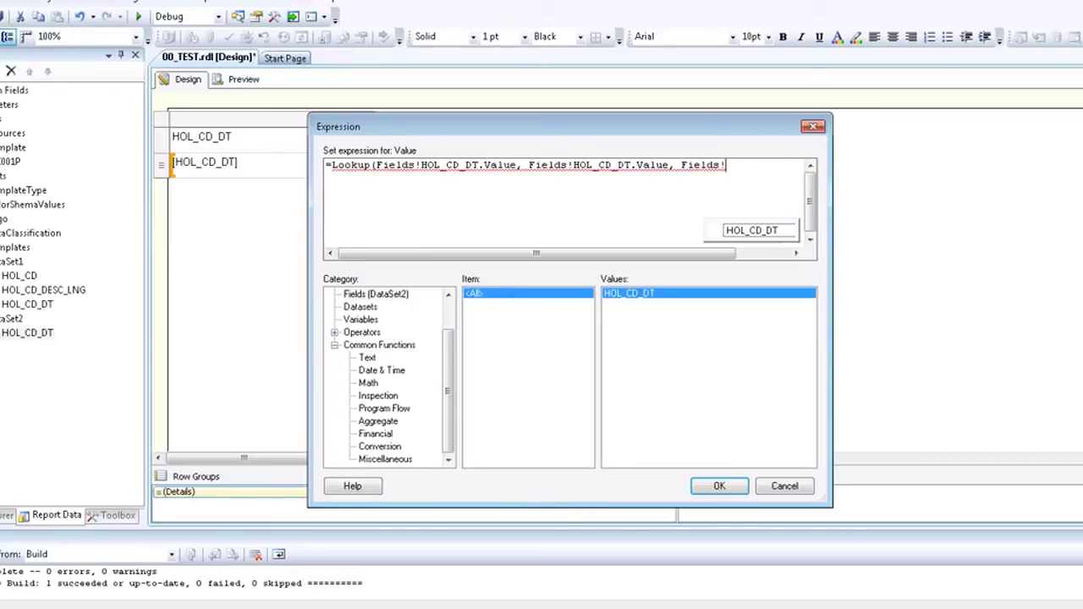
pyautogui.write('HOLD')
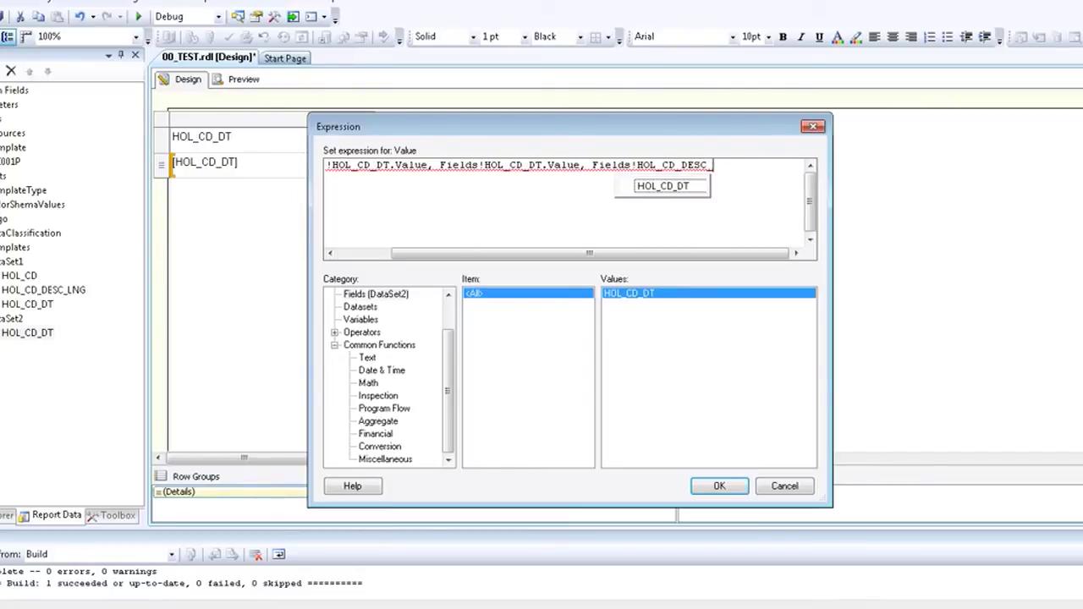
pyautogui.write('_LNG.VALUE, "dATA')
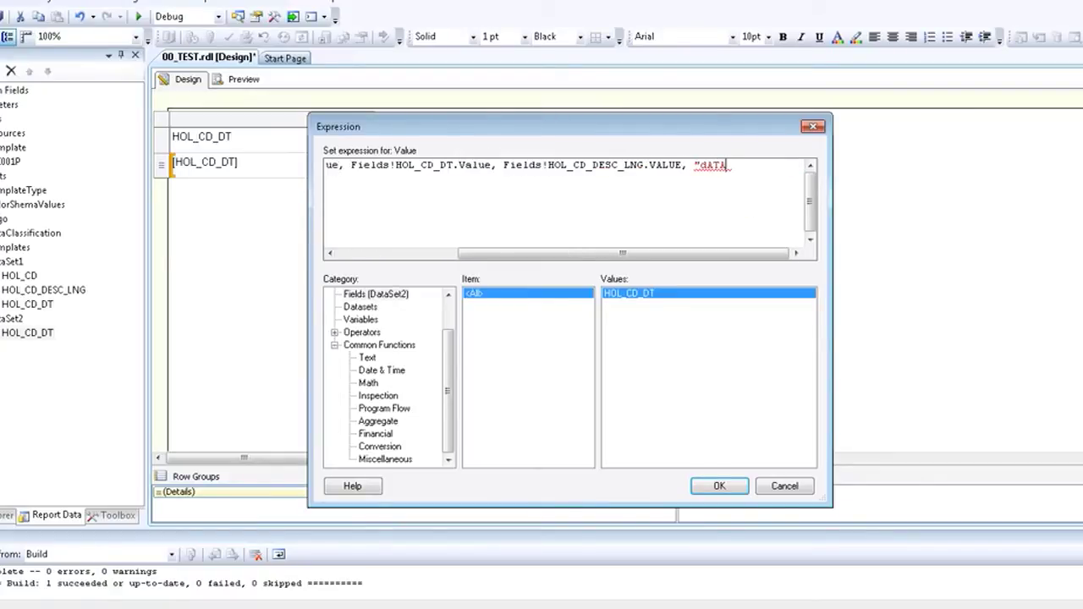
# Step: Finish the Lookup with scope "DataSet1" and confirm the expression
pyautogui.press('BackSpace')
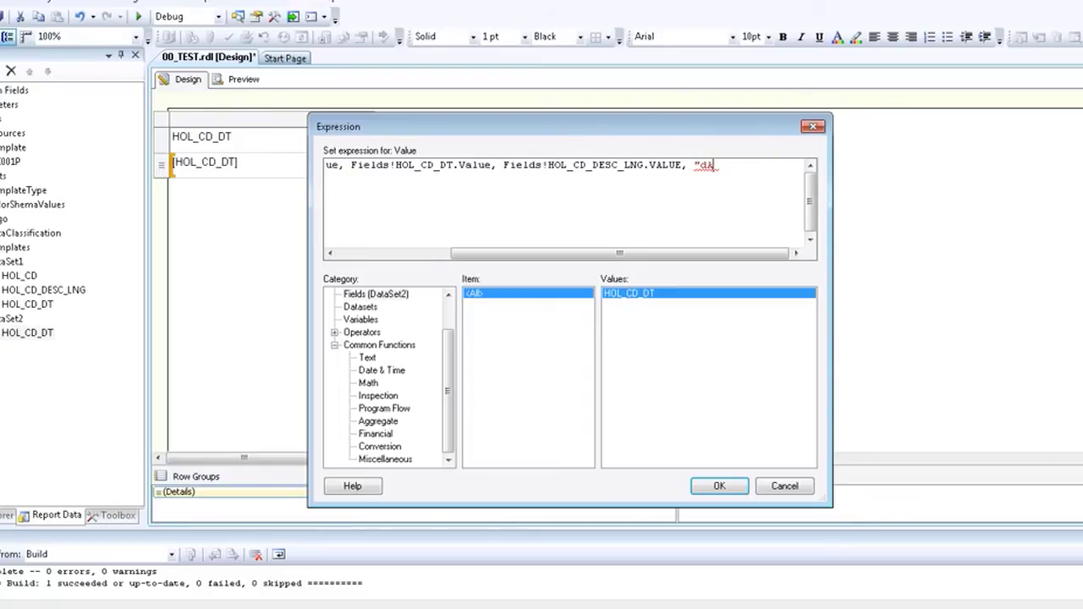
pyautogui.write('te')
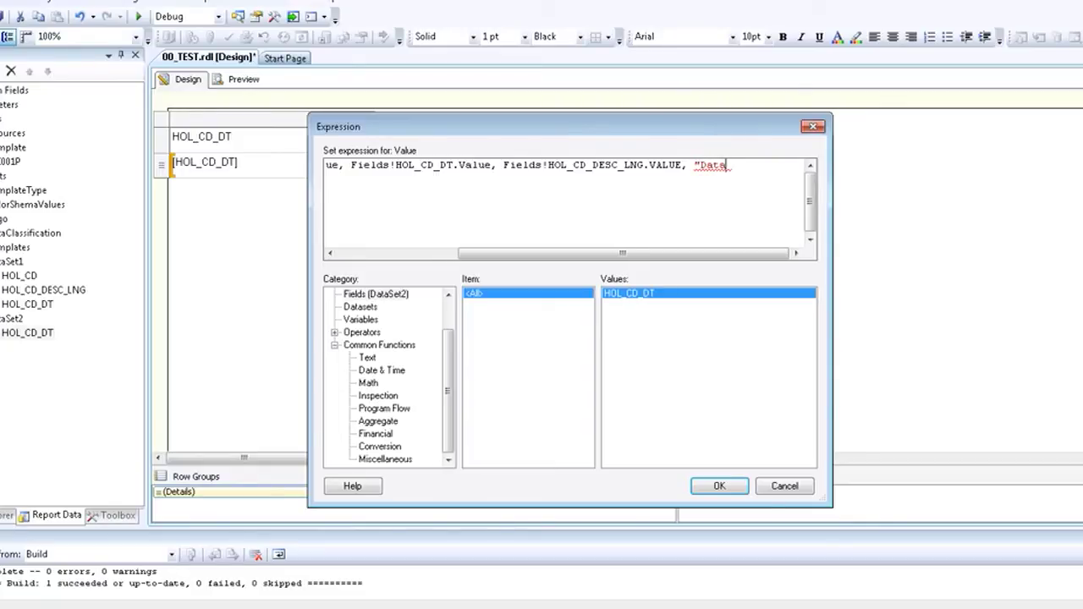
pyautogui.write('Set')
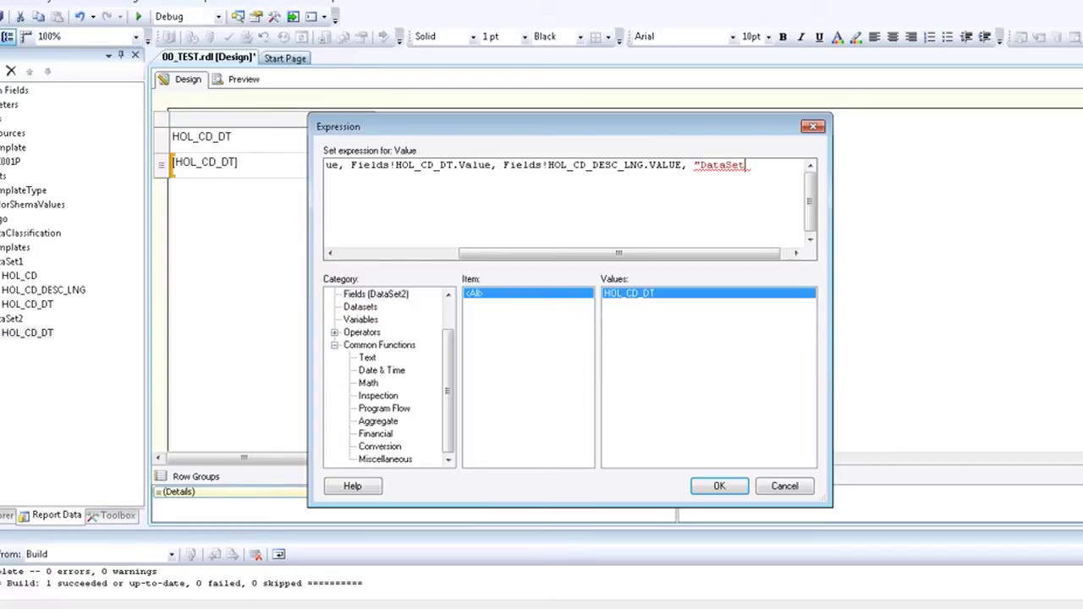
pyautogui.write('1"')
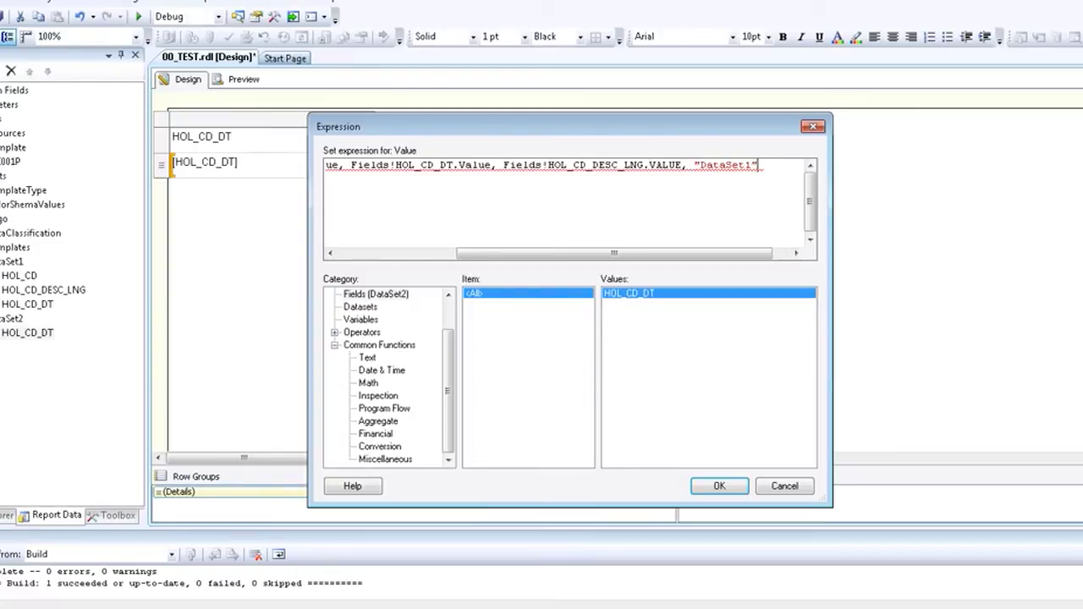
pyautogui.write(')')
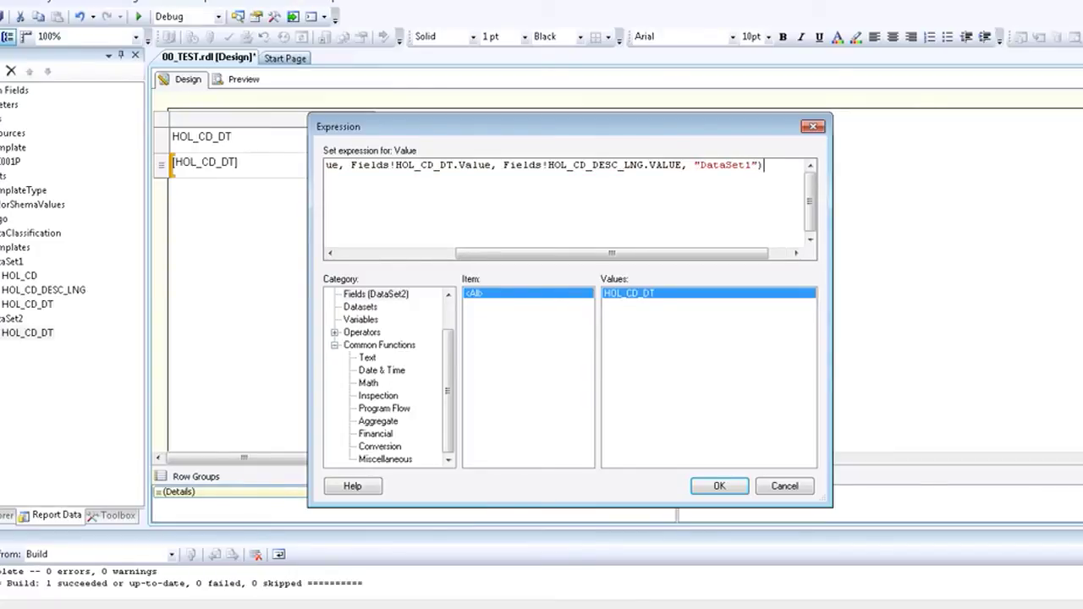
pyautogui.click(718, 486)
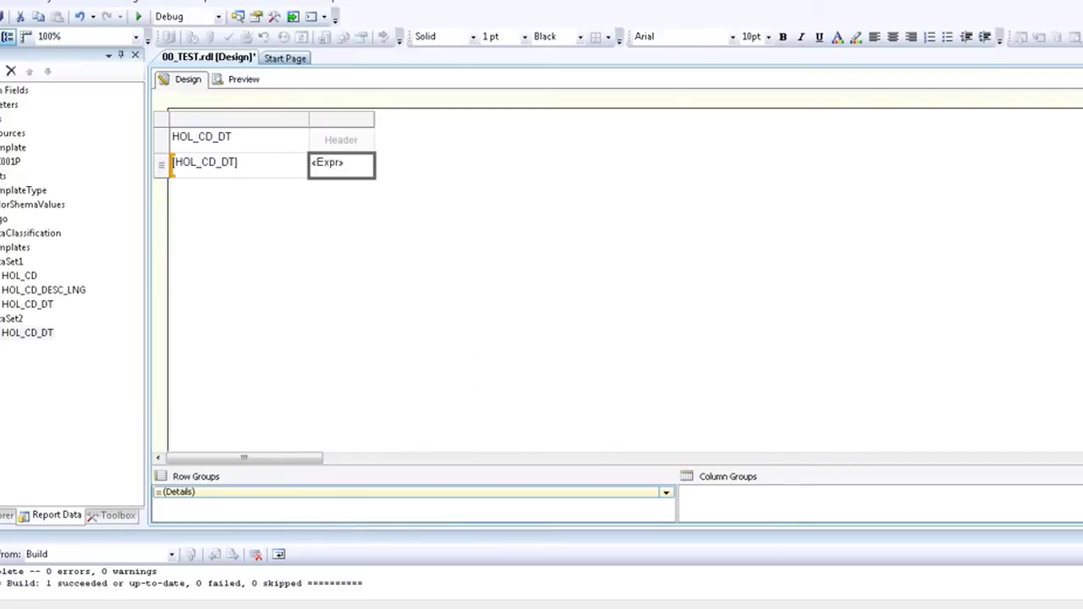
# Step: Preview the report showing each holiday date with its description, then reopen the Lookup's first argument in Design
pyautogui.click(244, 80)
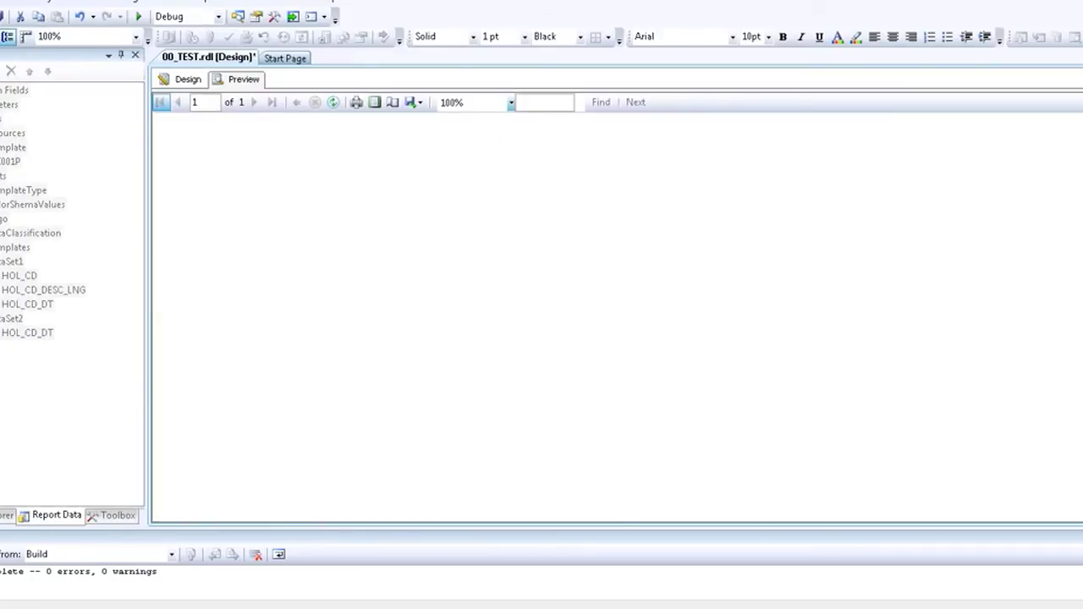
pyautogui.click(243, 80)
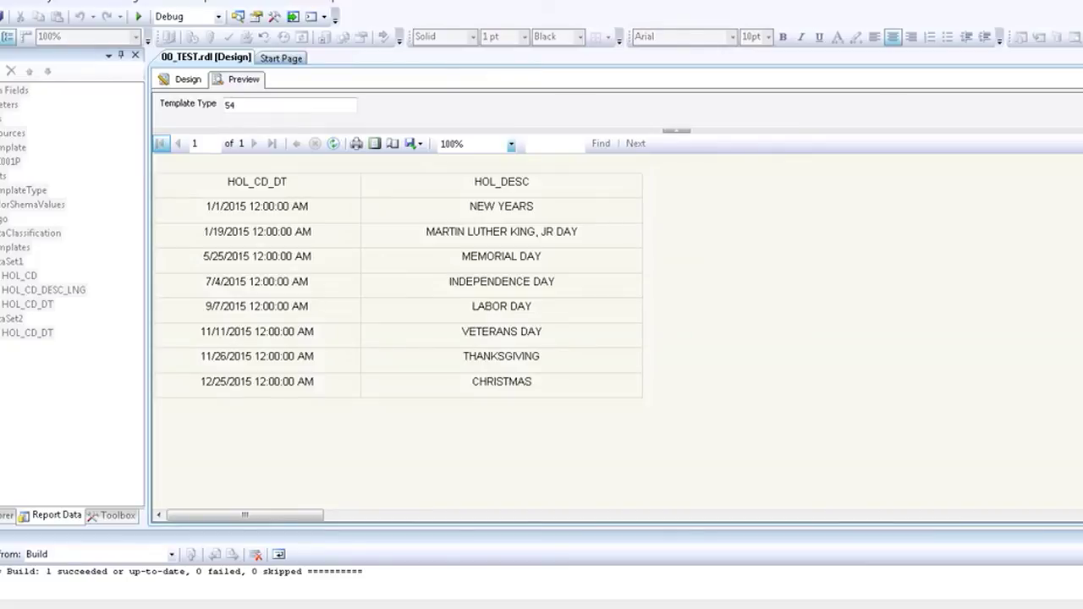
pyautogui.click(186, 79)
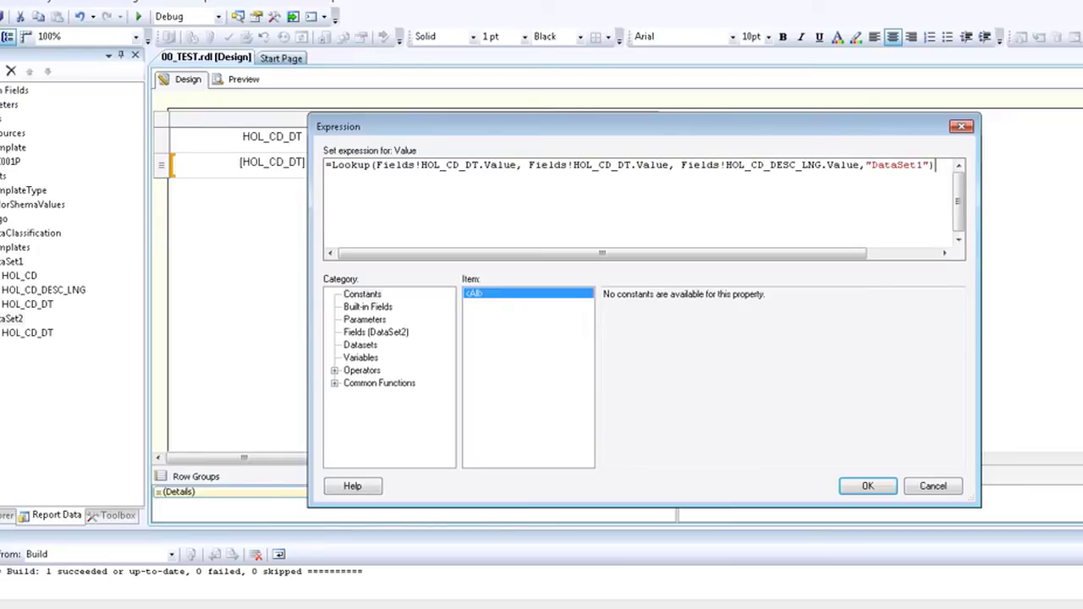
pyautogui.doubleClick(454, 165)
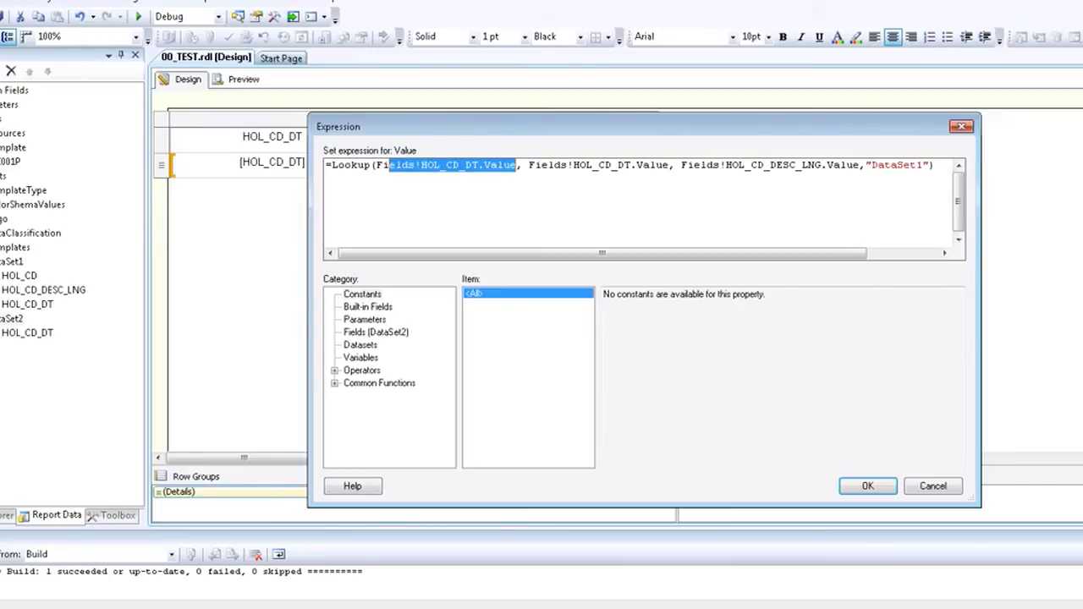